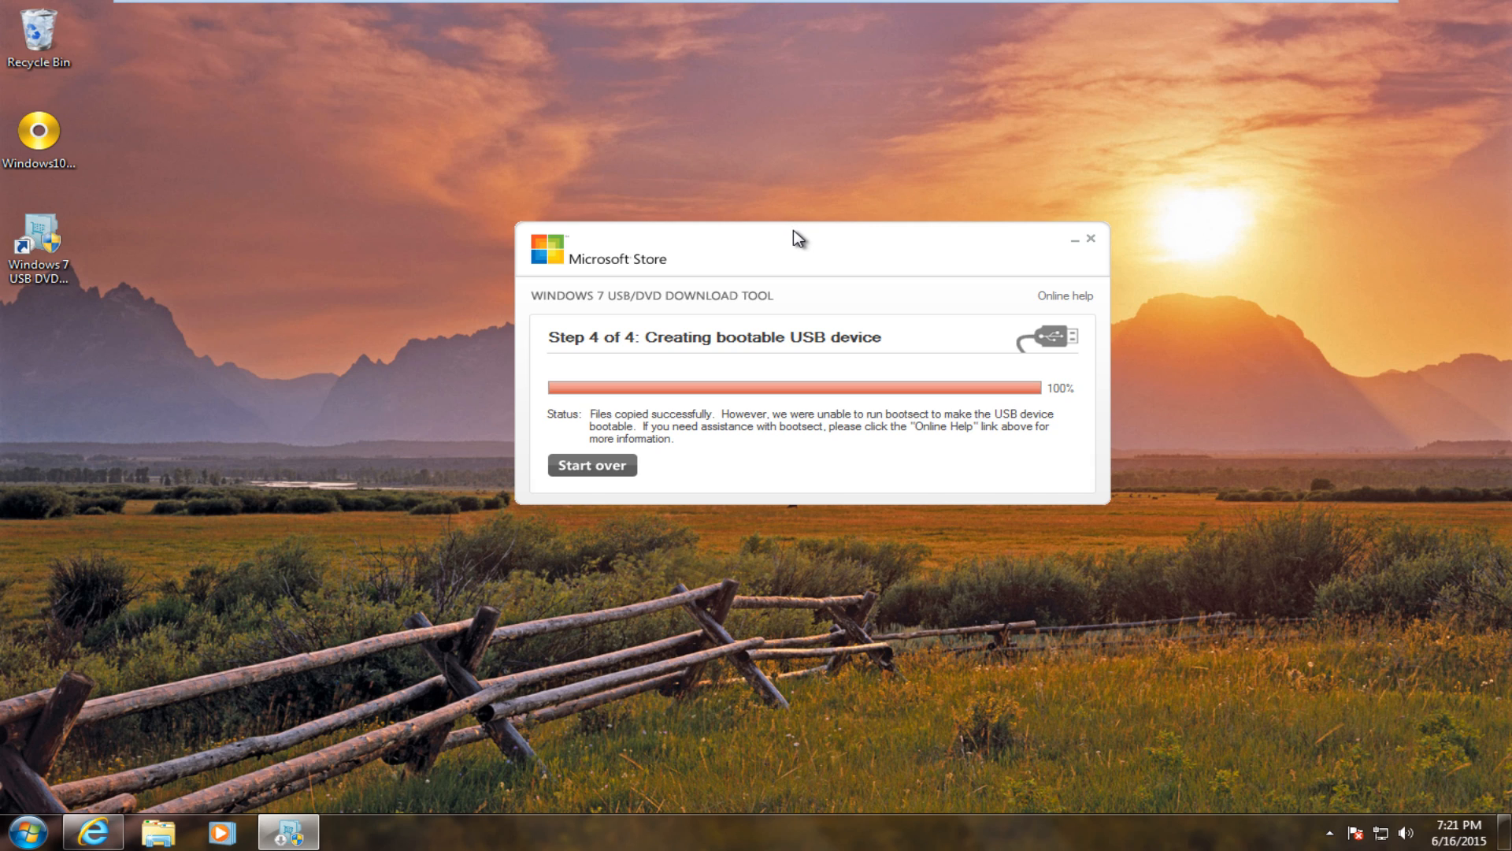
pyautogui.moveTo(652, 535)
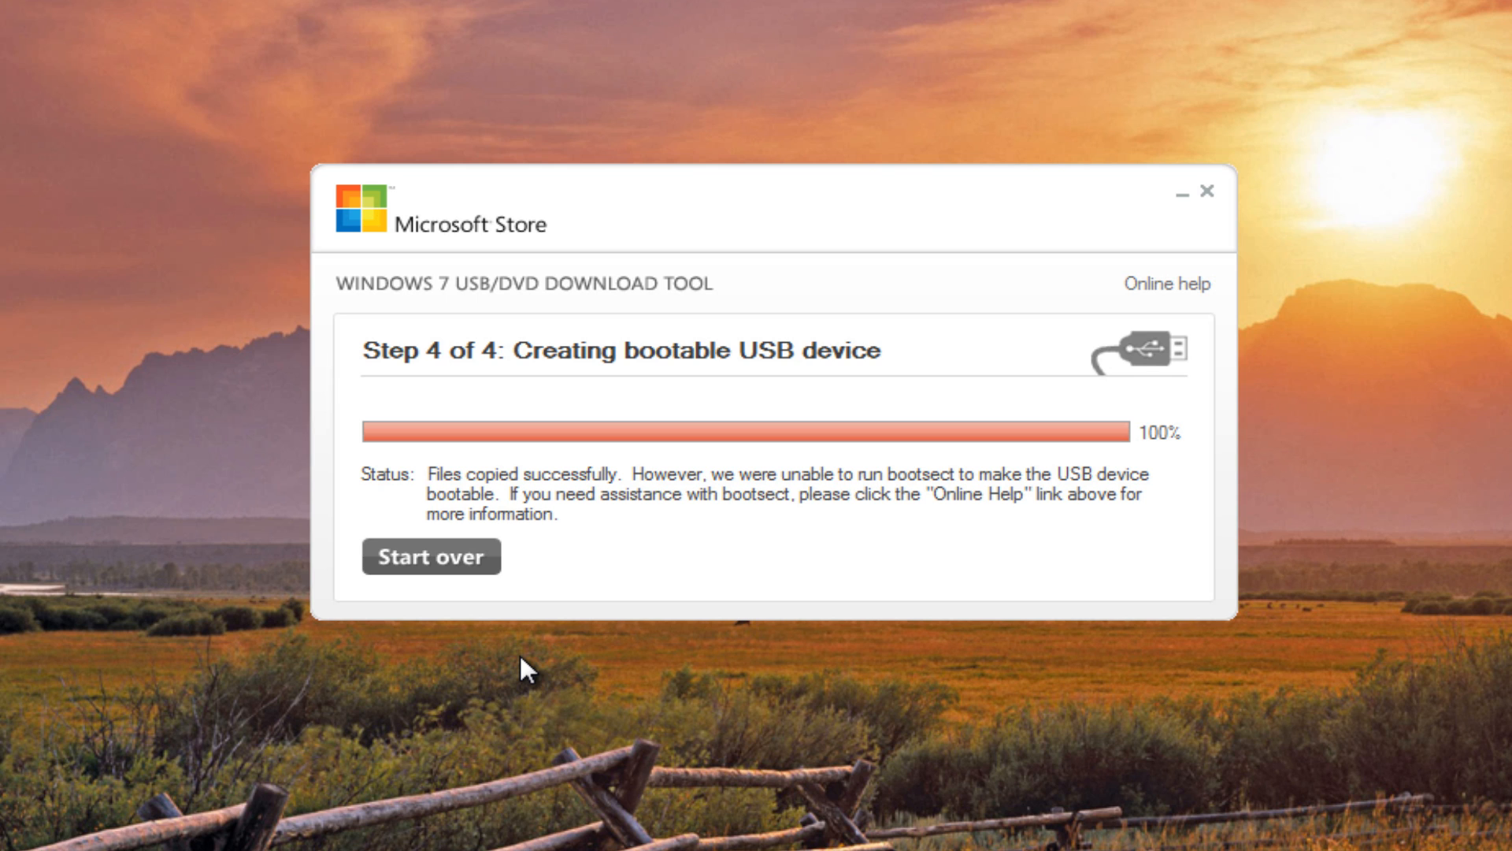
pyautogui.moveTo(571, 506)
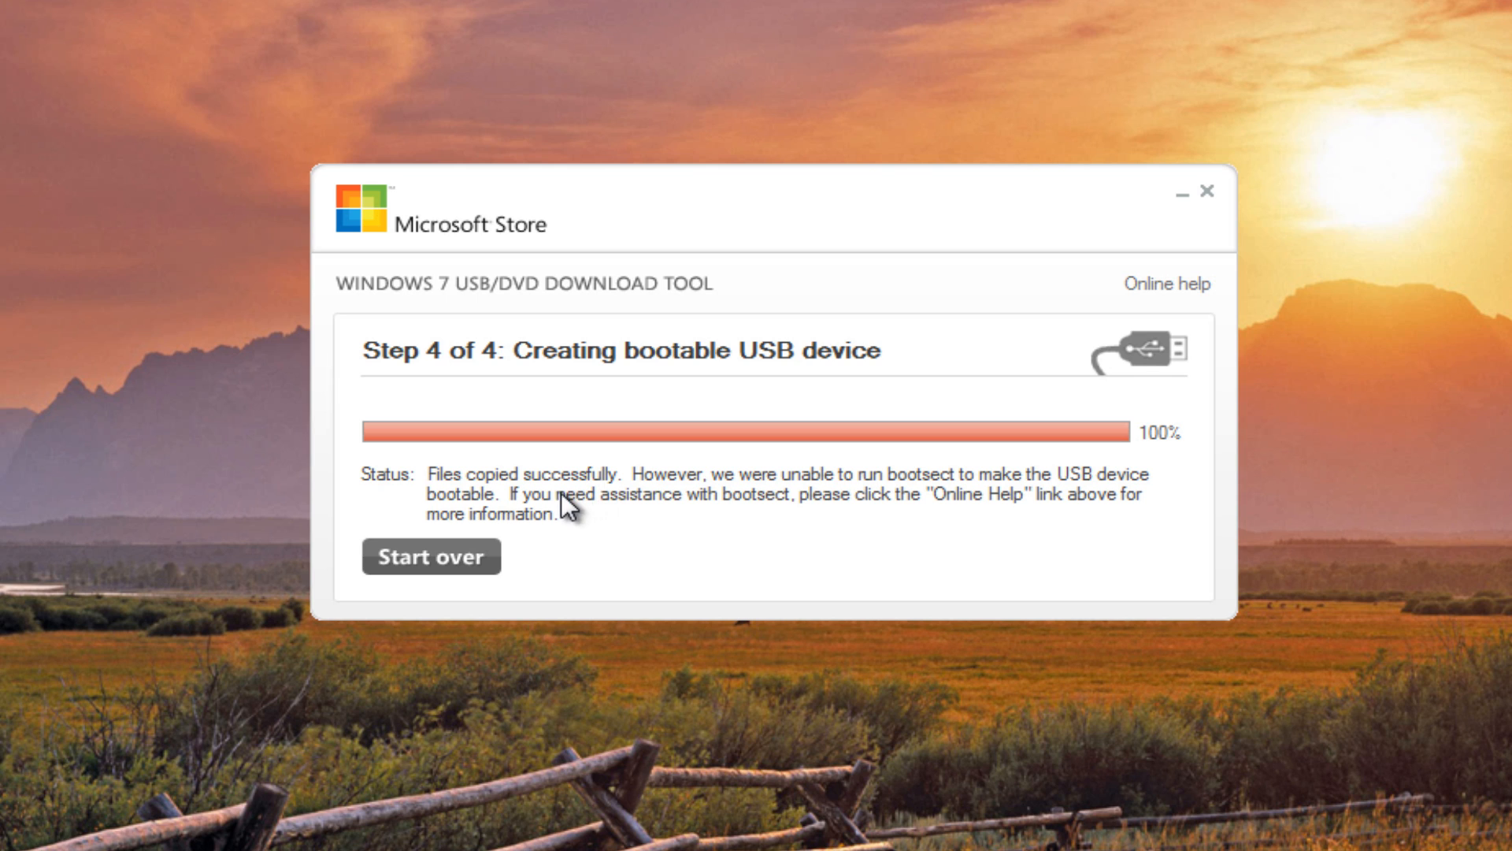
pyautogui.moveTo(579, 497)
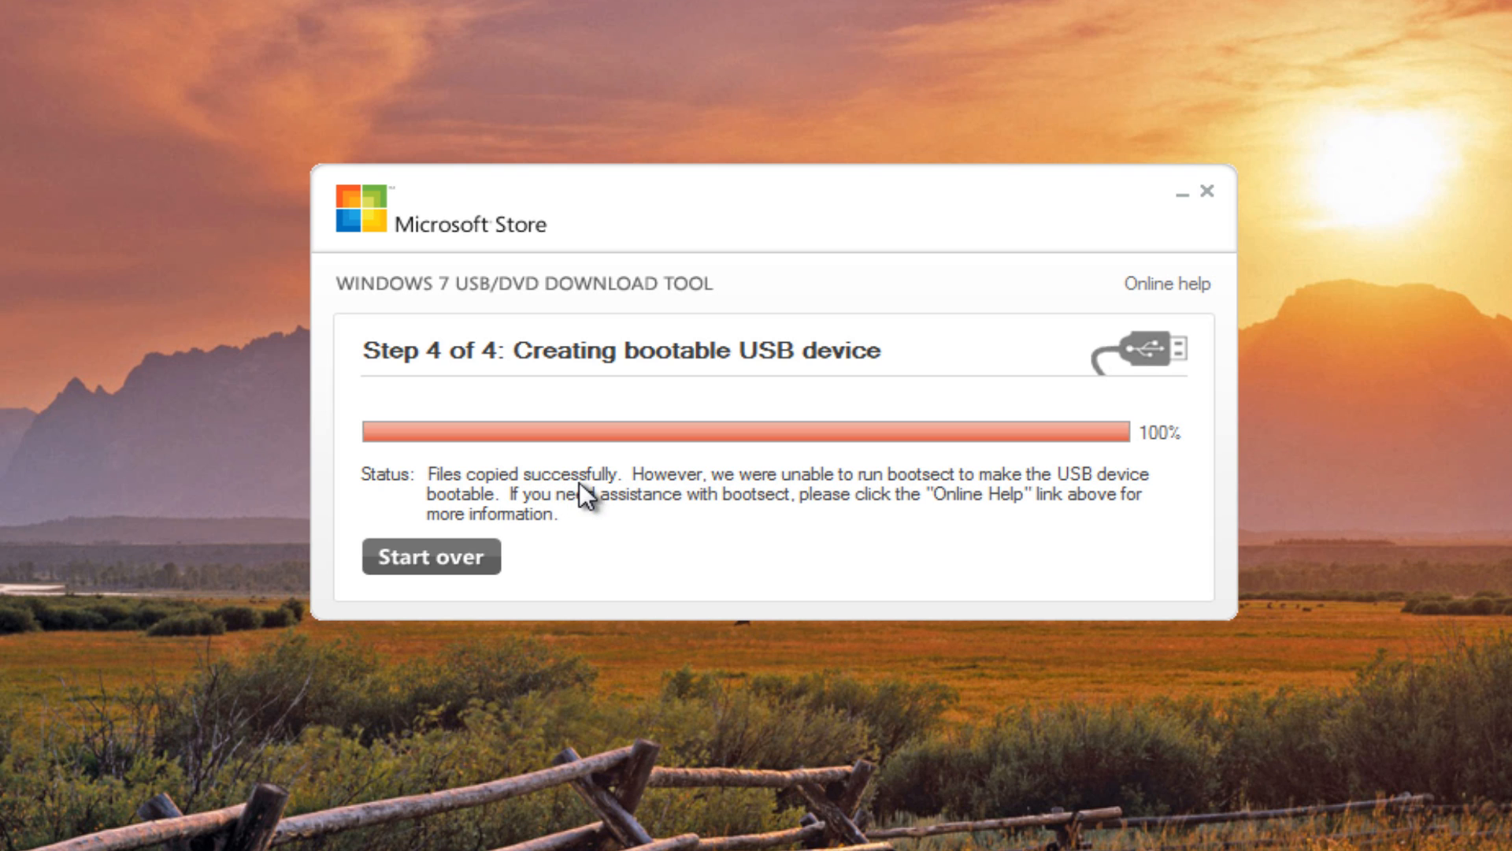
pyautogui.moveTo(672, 497)
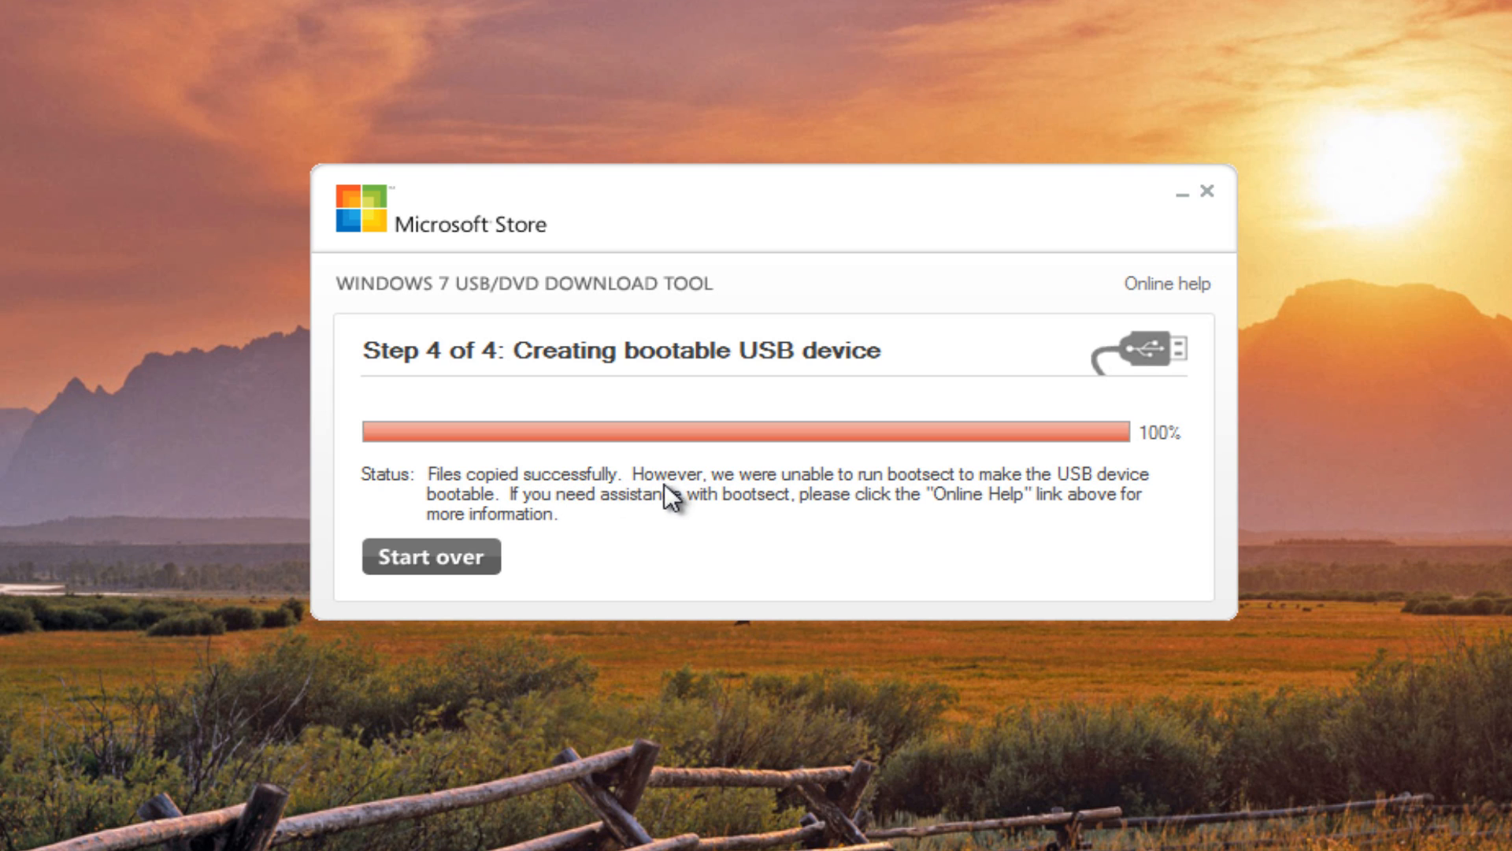
pyautogui.moveTo(912, 504)
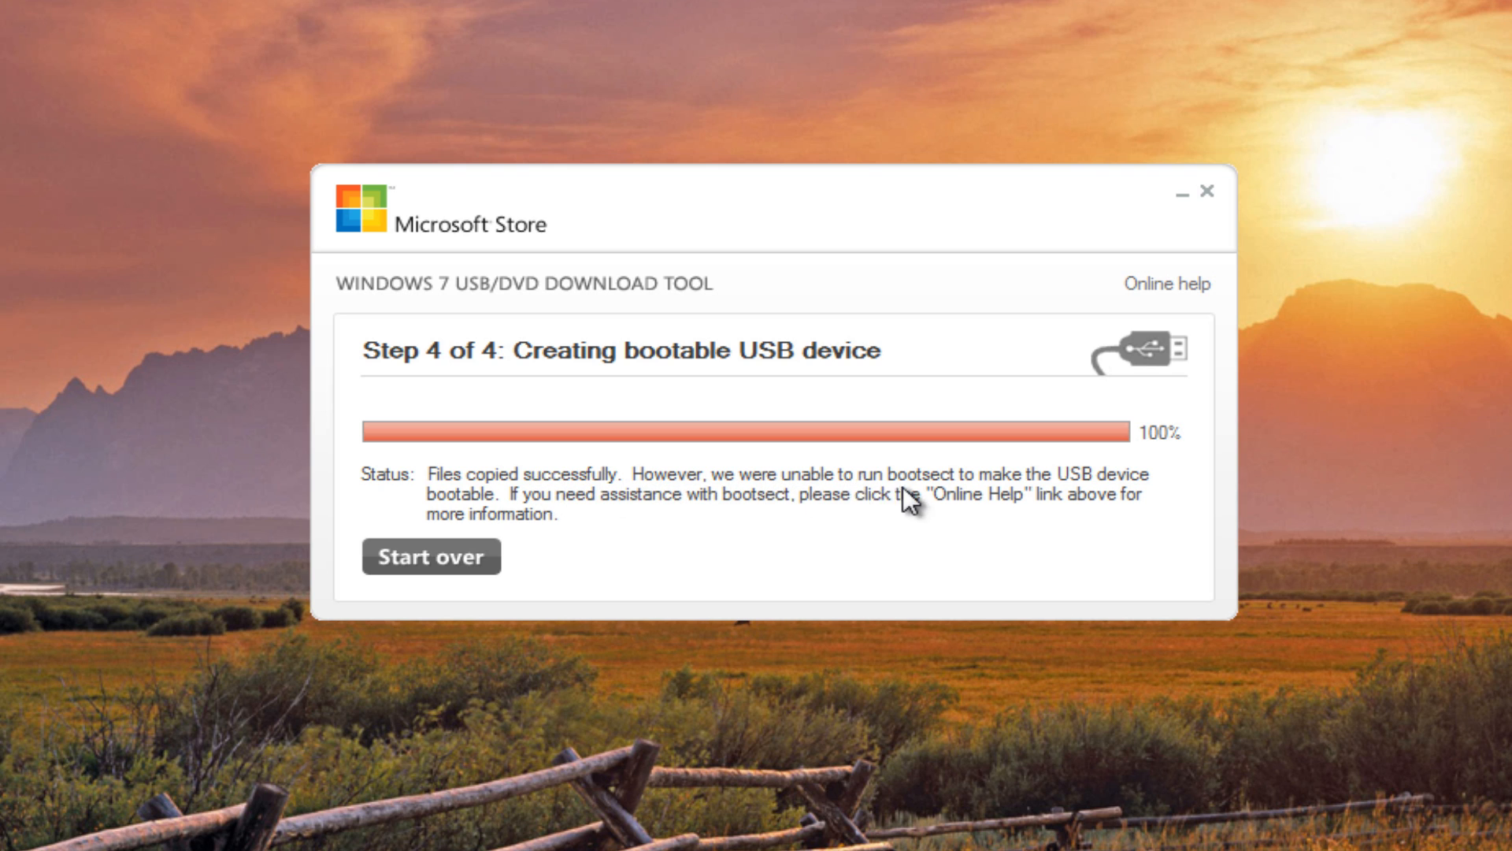
pyautogui.moveTo(494, 512)
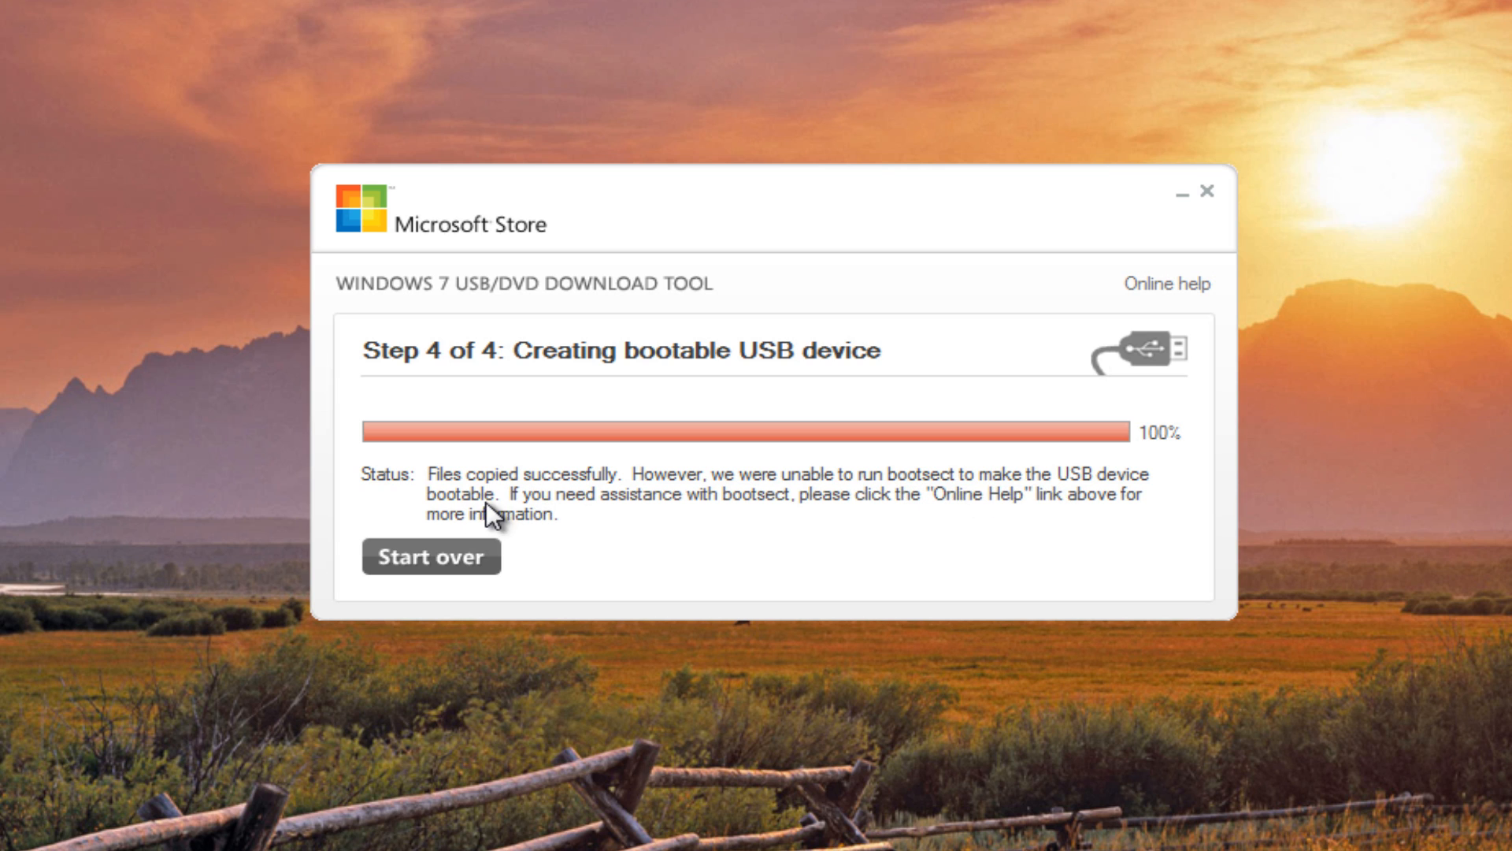
pyautogui.moveTo(791, 518)
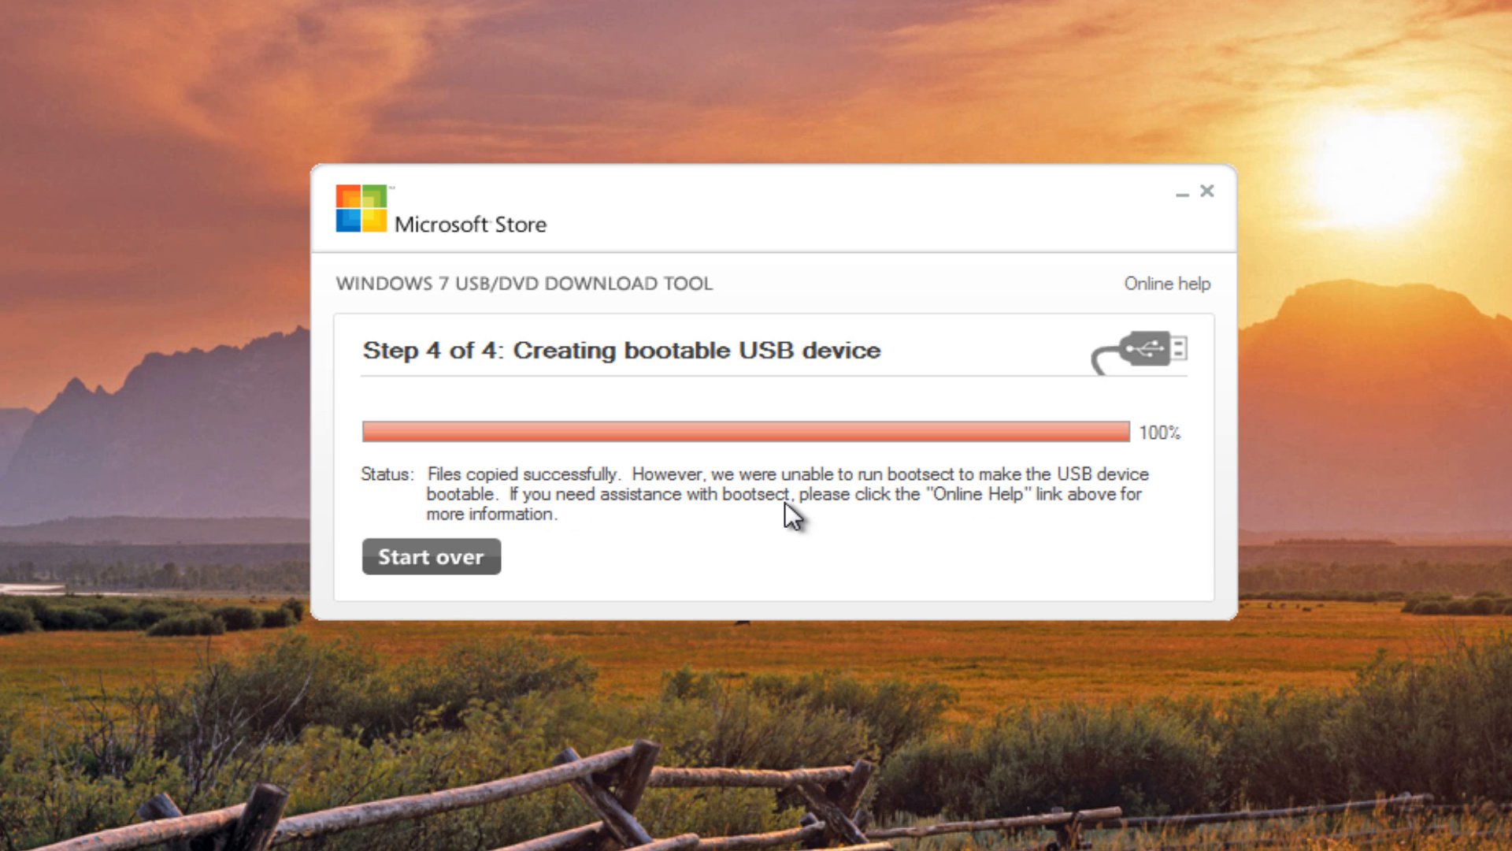
pyautogui.moveTo(511, 521)
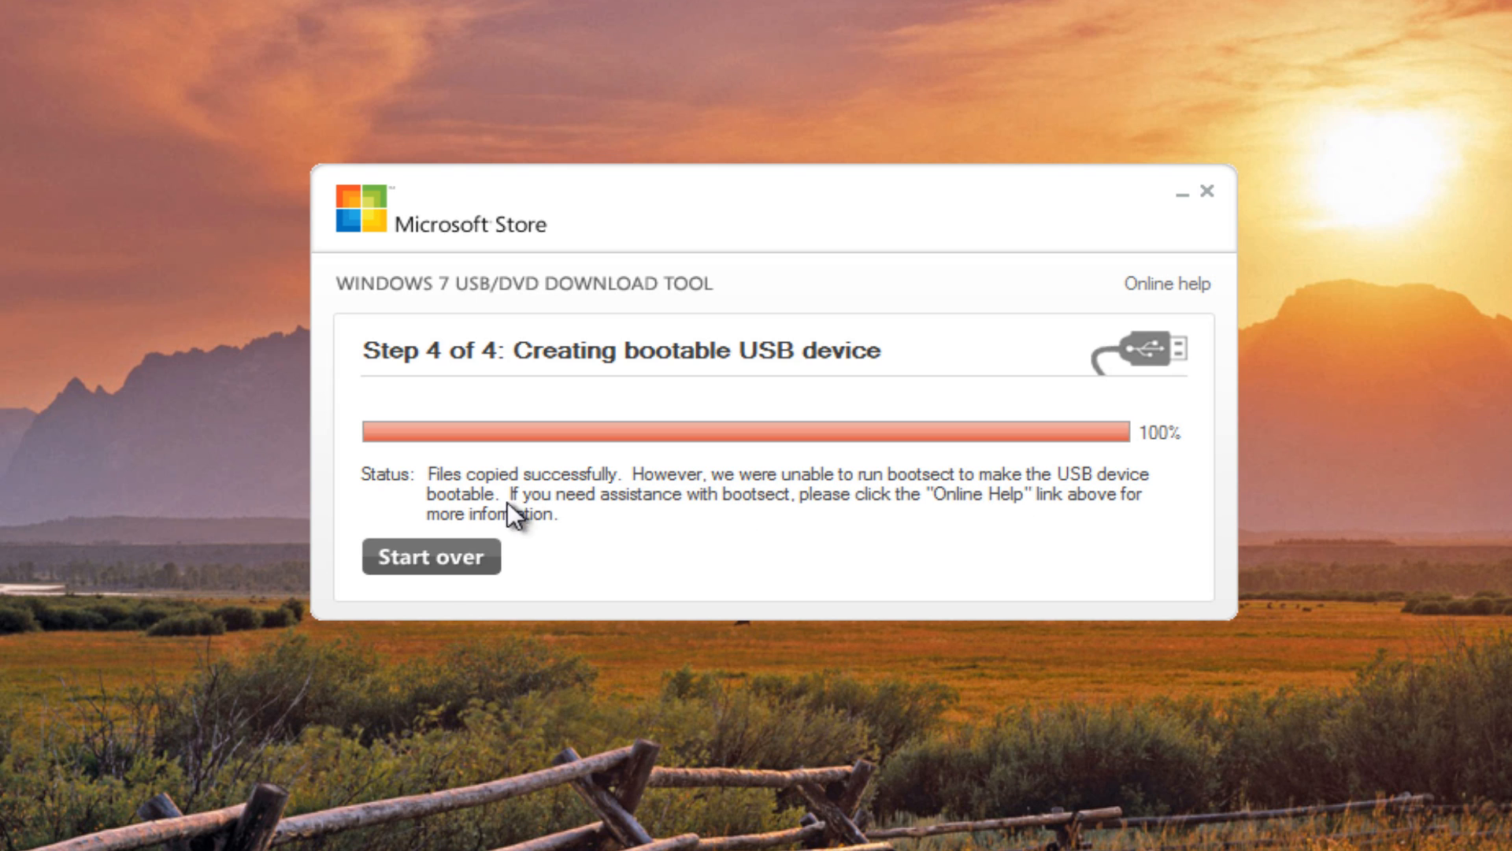
pyautogui.moveTo(473, 524)
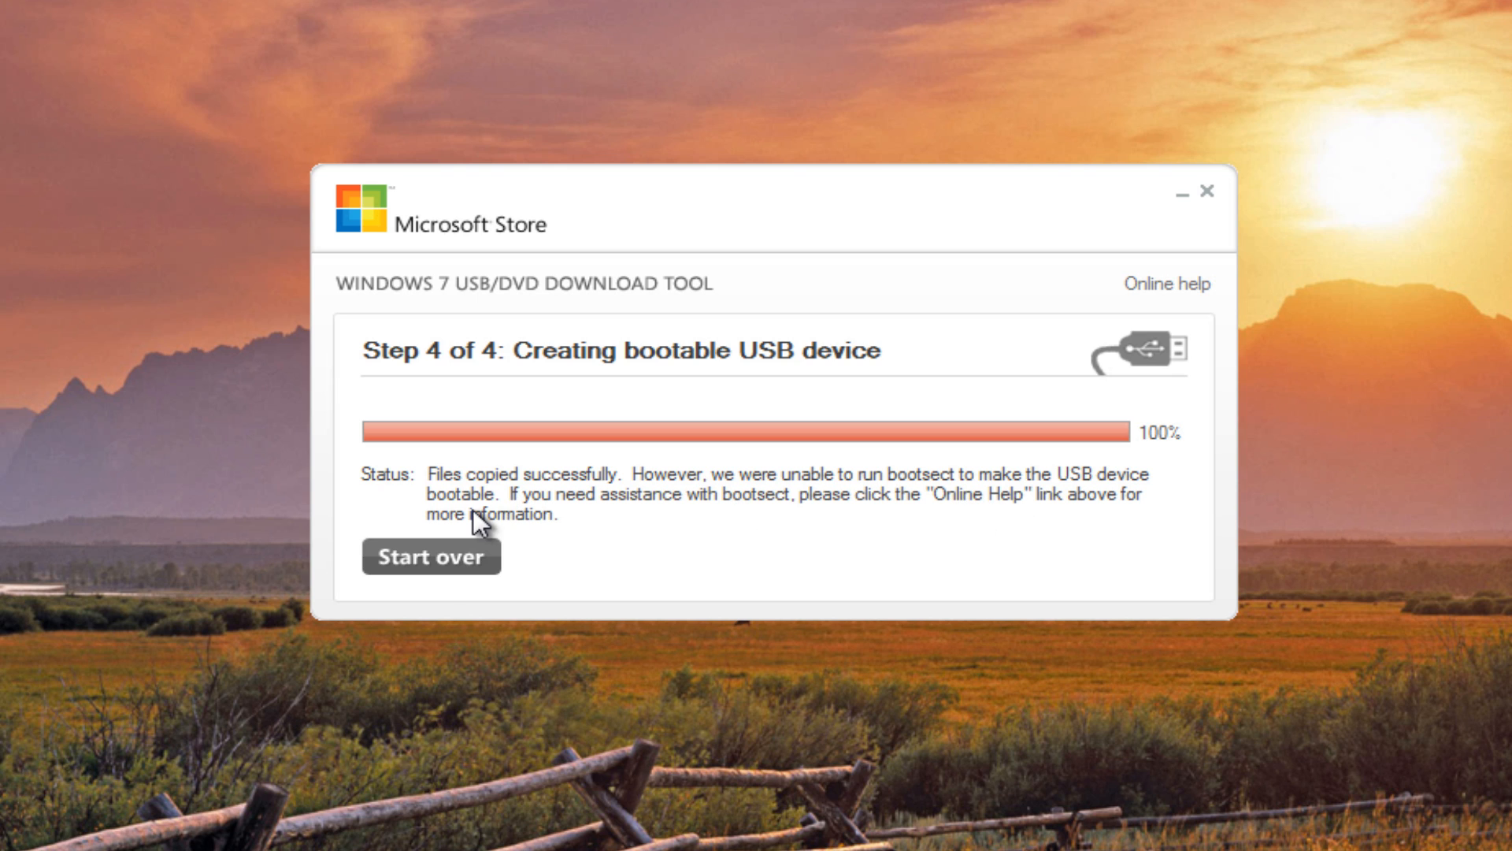
pyautogui.moveTo(162, 528)
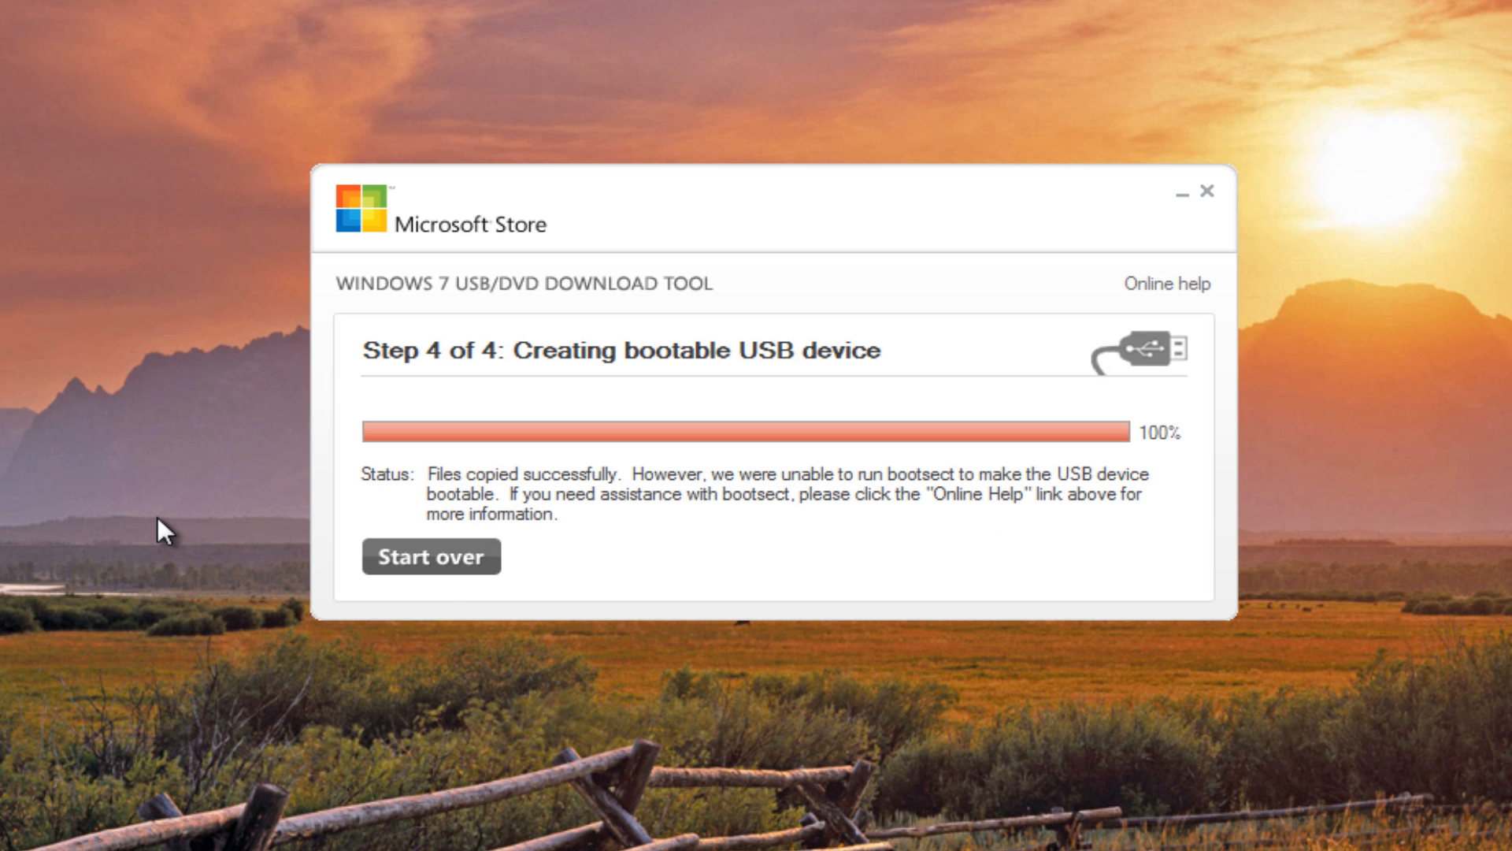
pyautogui.moveTo(441, 530)
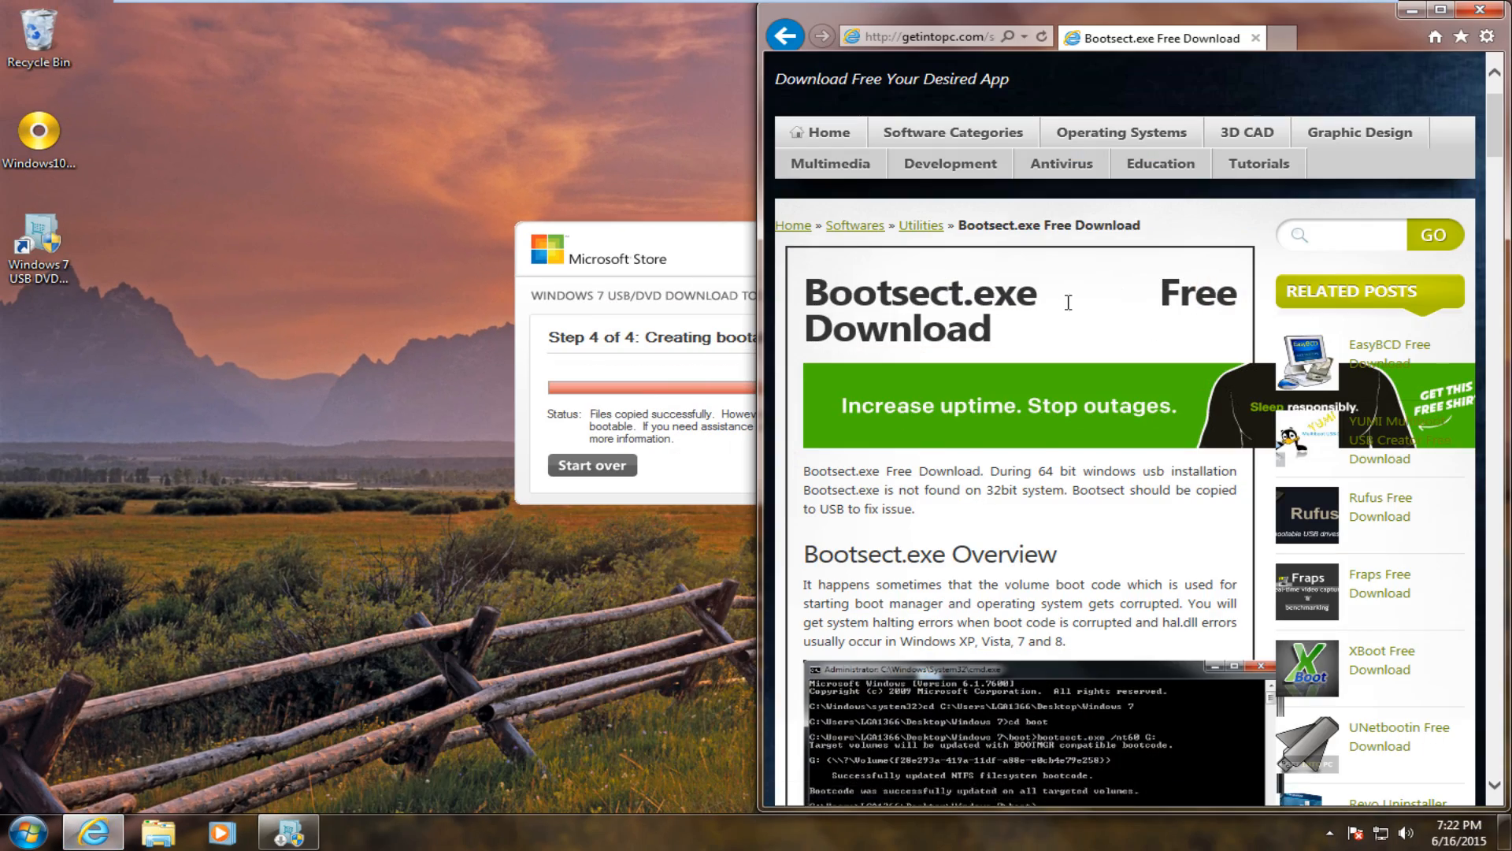
# Download bootsect.exe from the getintopc page, save it to the Desktop, and close the browser.
pyautogui.scroll(3)
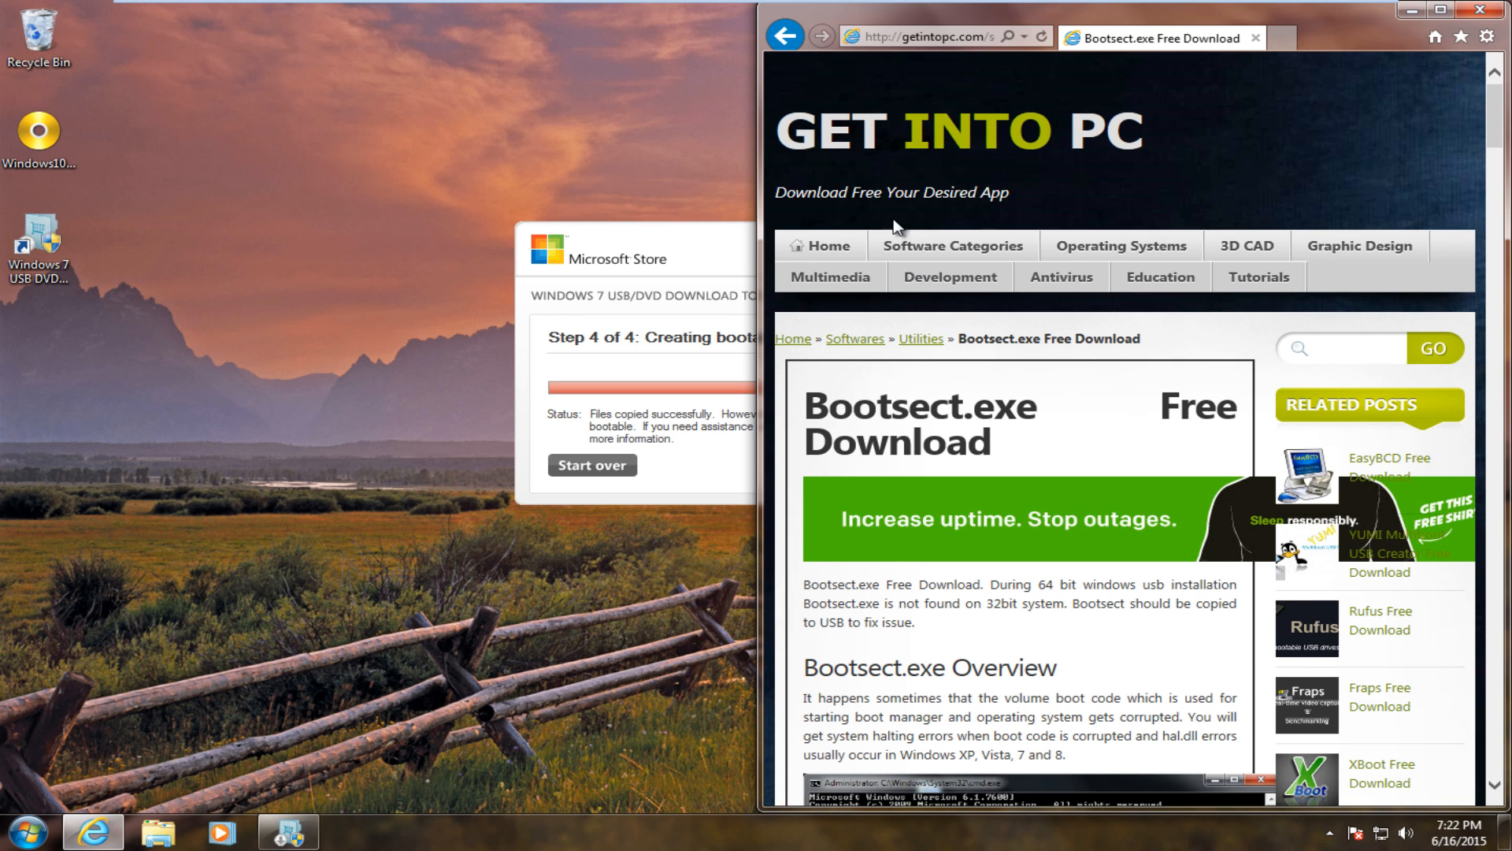
pyautogui.scroll(-3)
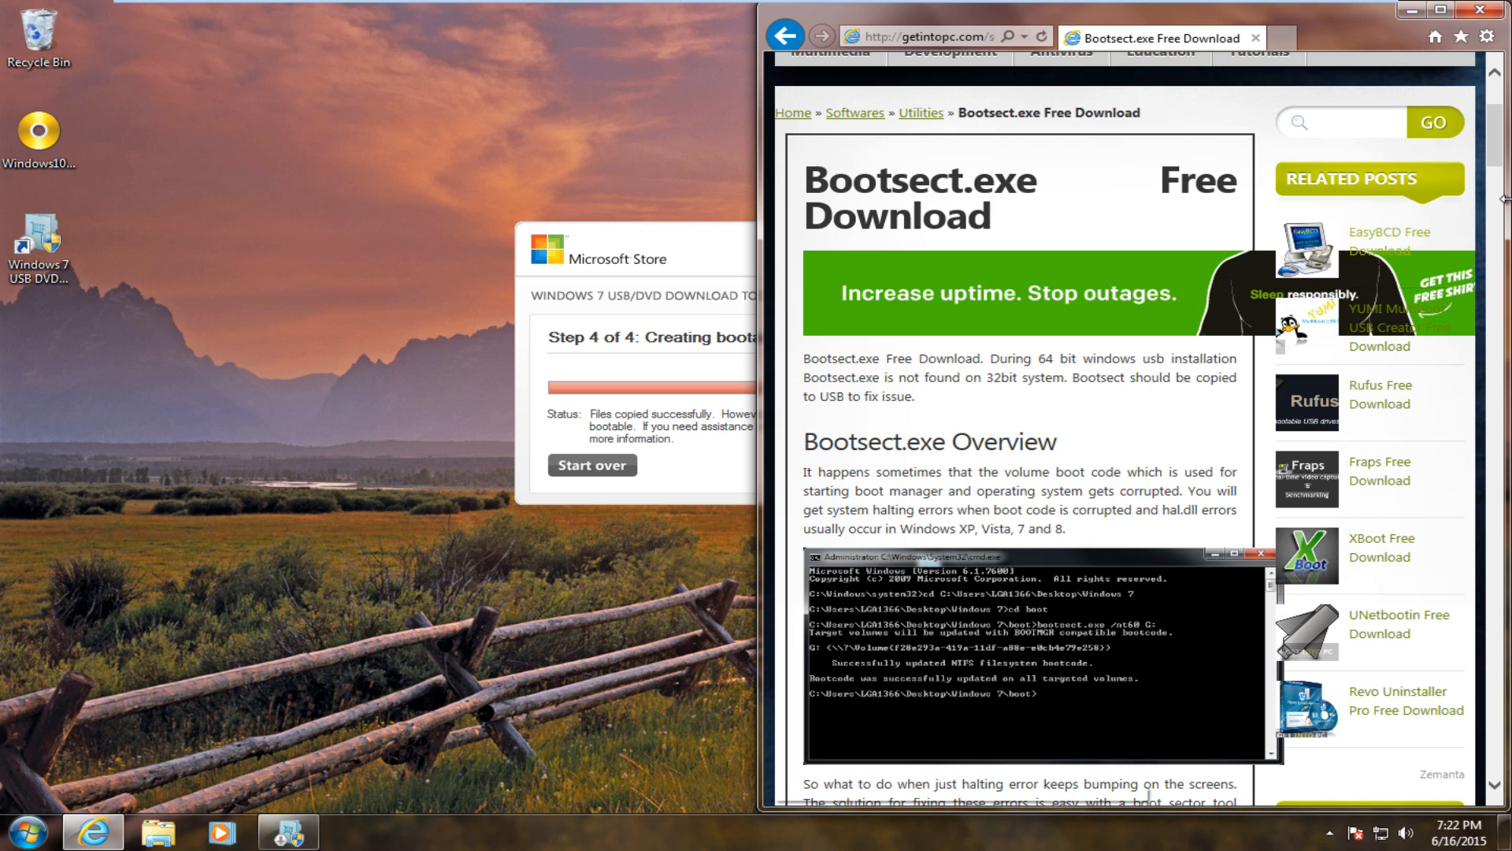
pyautogui.scroll(-3)
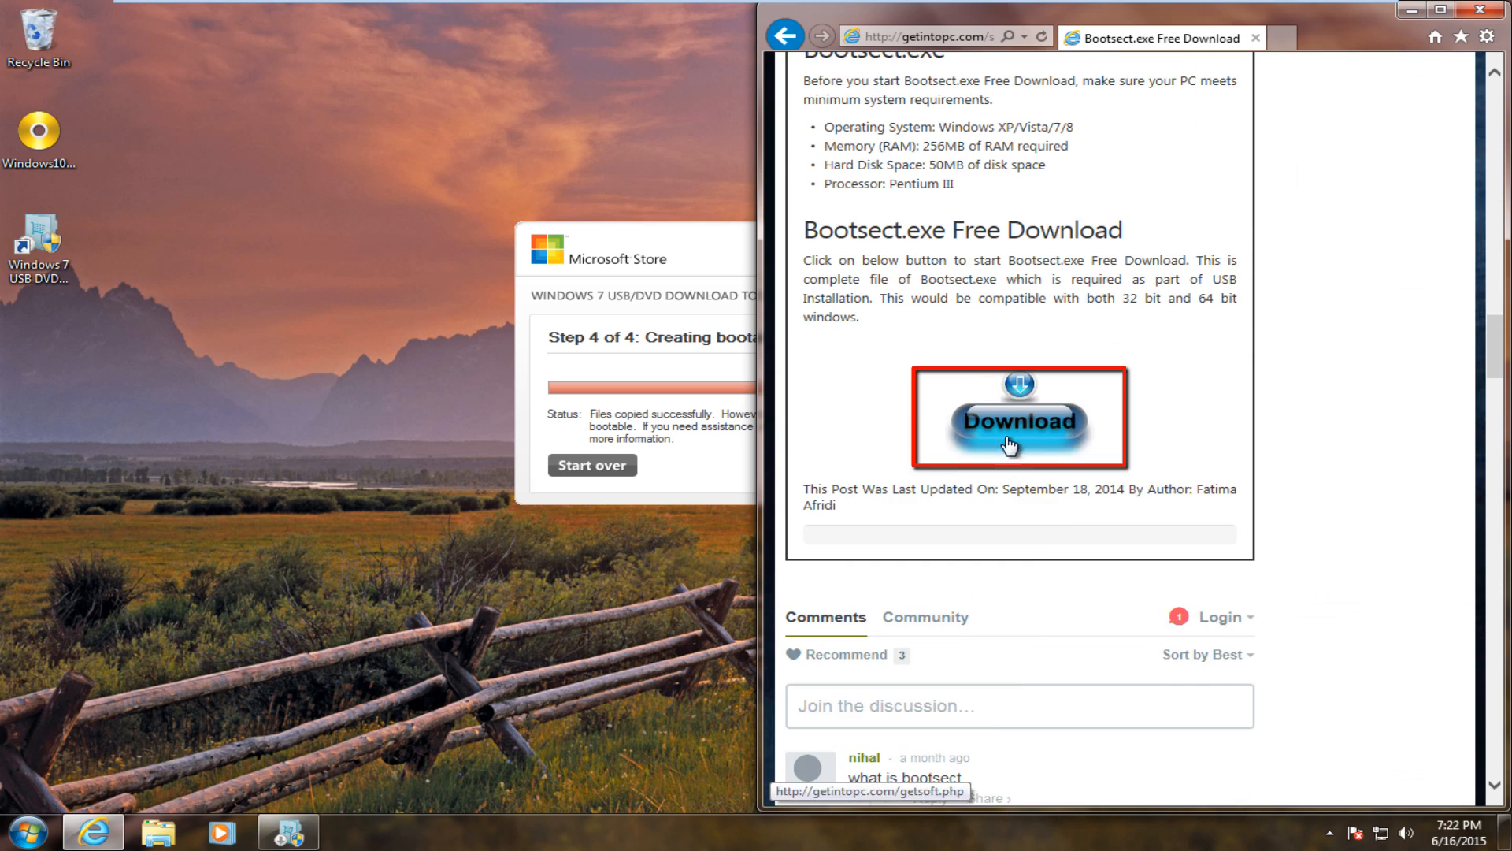
pyautogui.click(1017, 420)
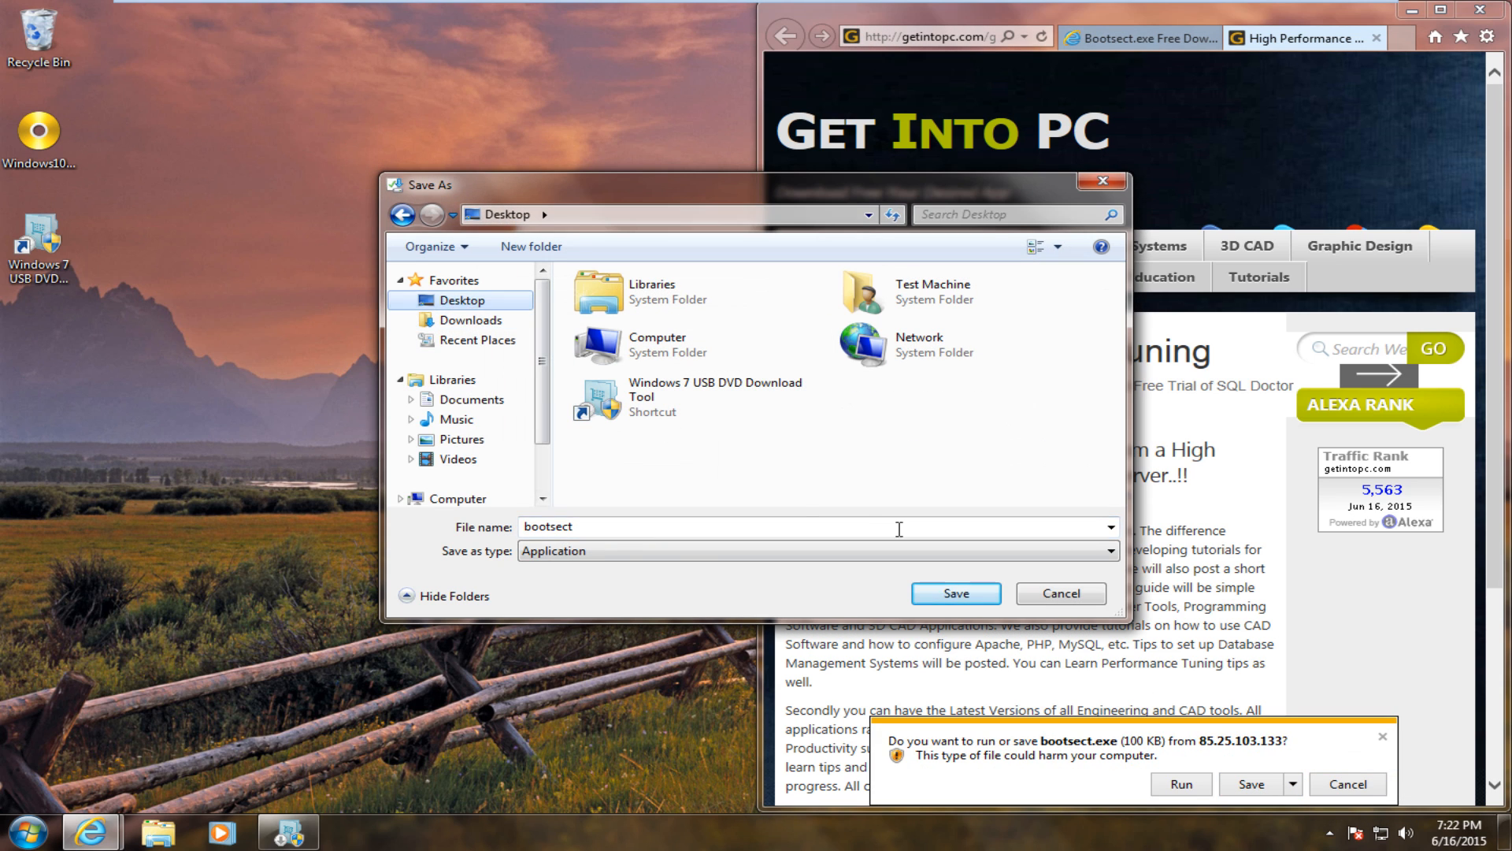
pyautogui.click(953, 593)
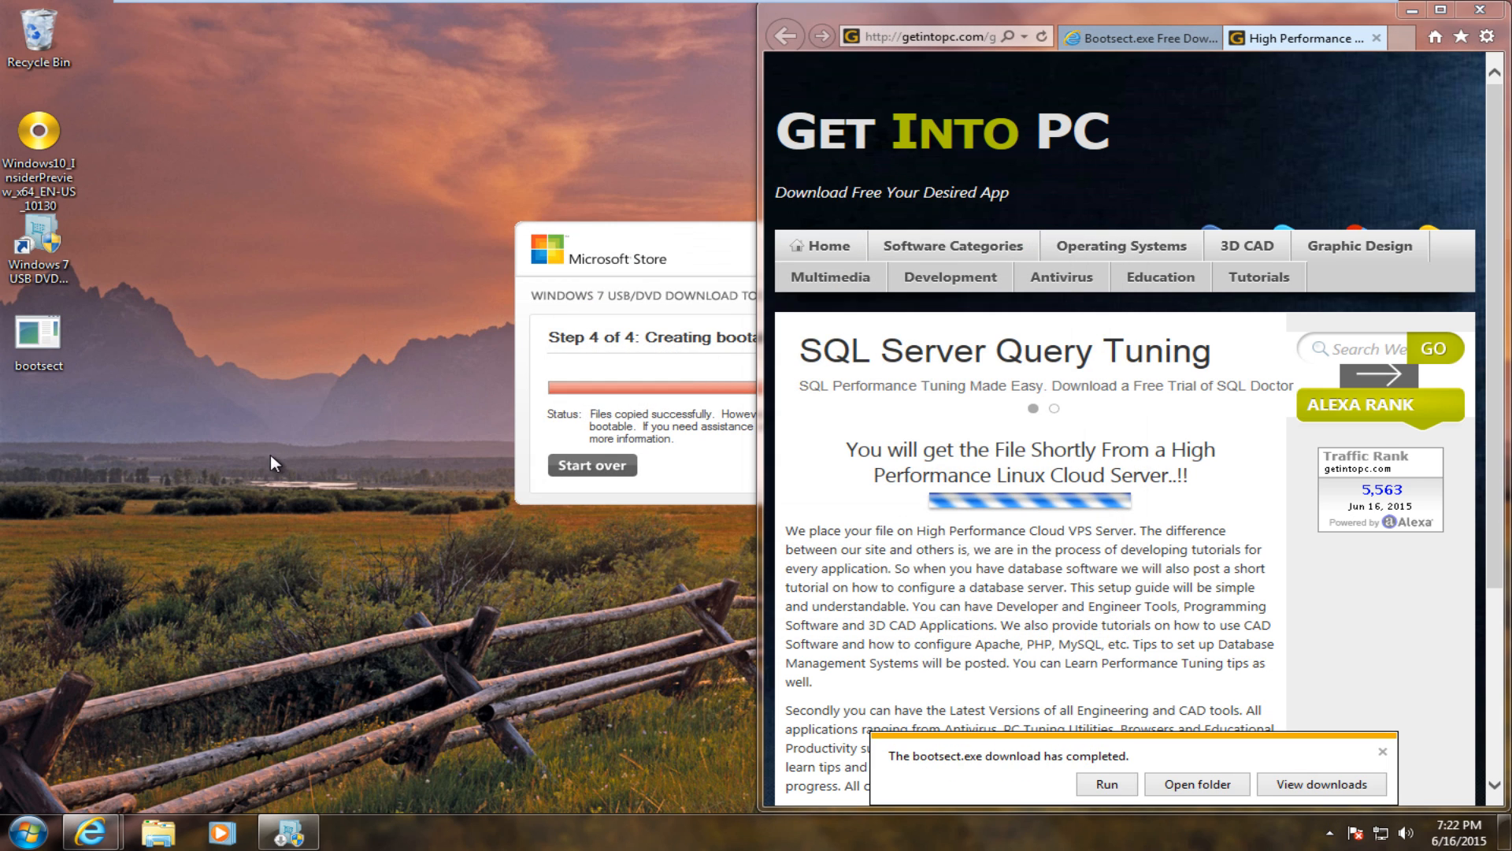
pyautogui.click(1493, 9)
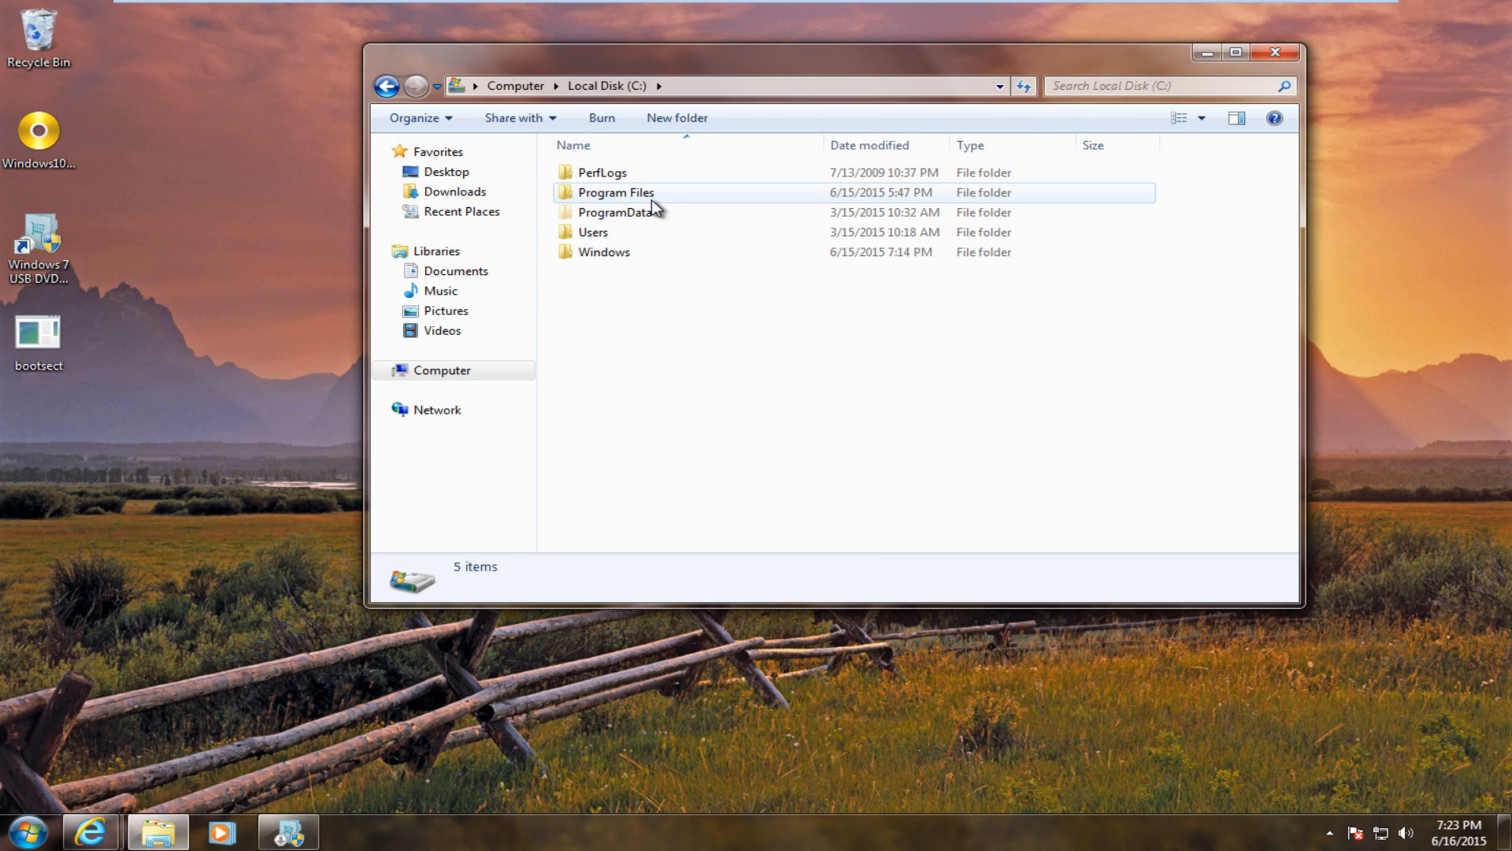
pyautogui.moveTo(630, 227)
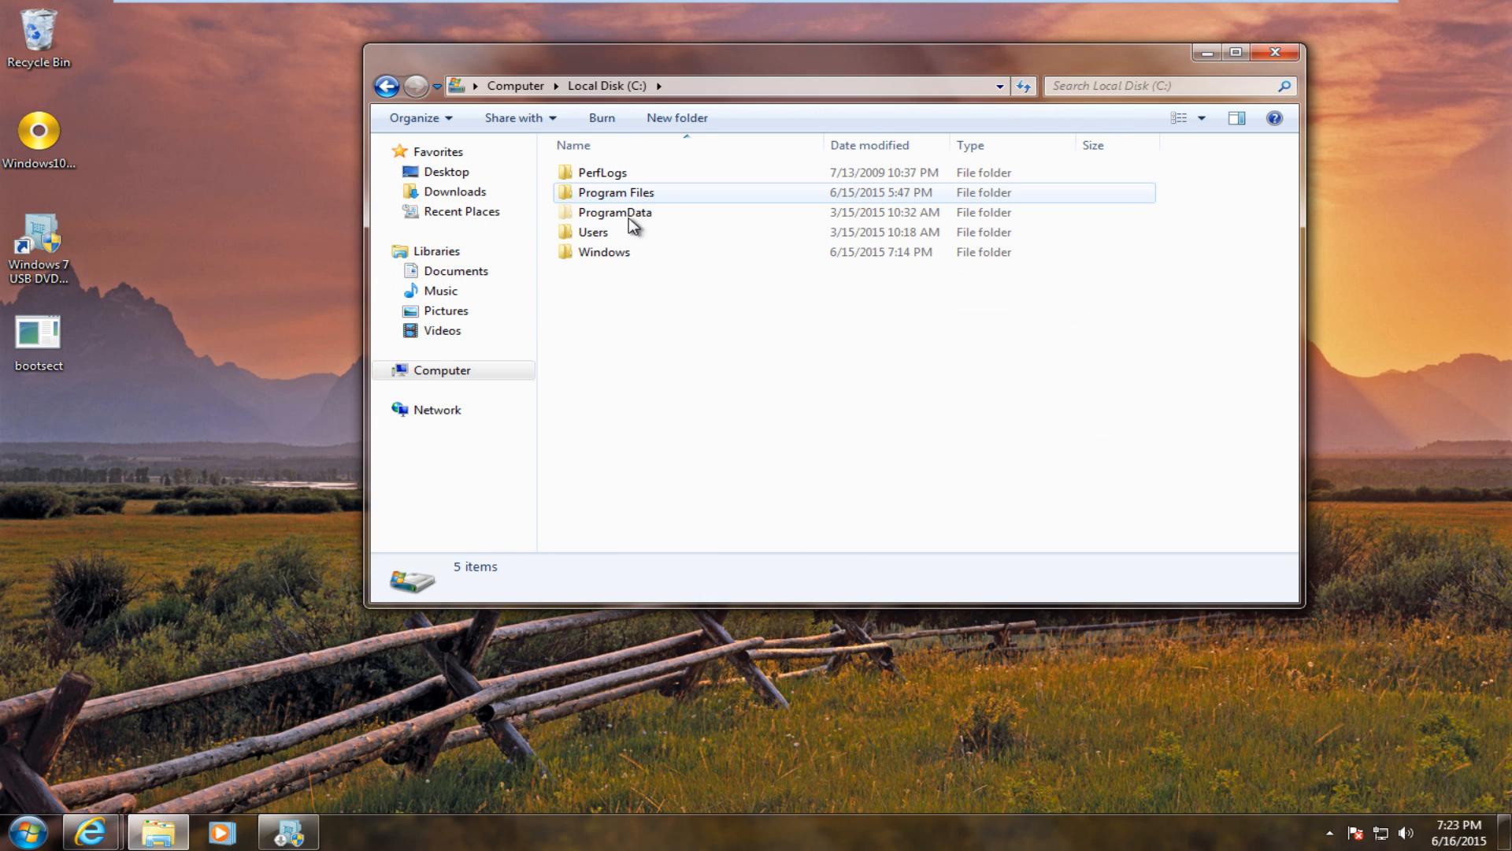
# Move bootsect.exe into C:\Users\Test Machine\AppData\Local\Apps\Windows 7 USB DVD Download Tool.
pyautogui.doubleClick(593, 232)
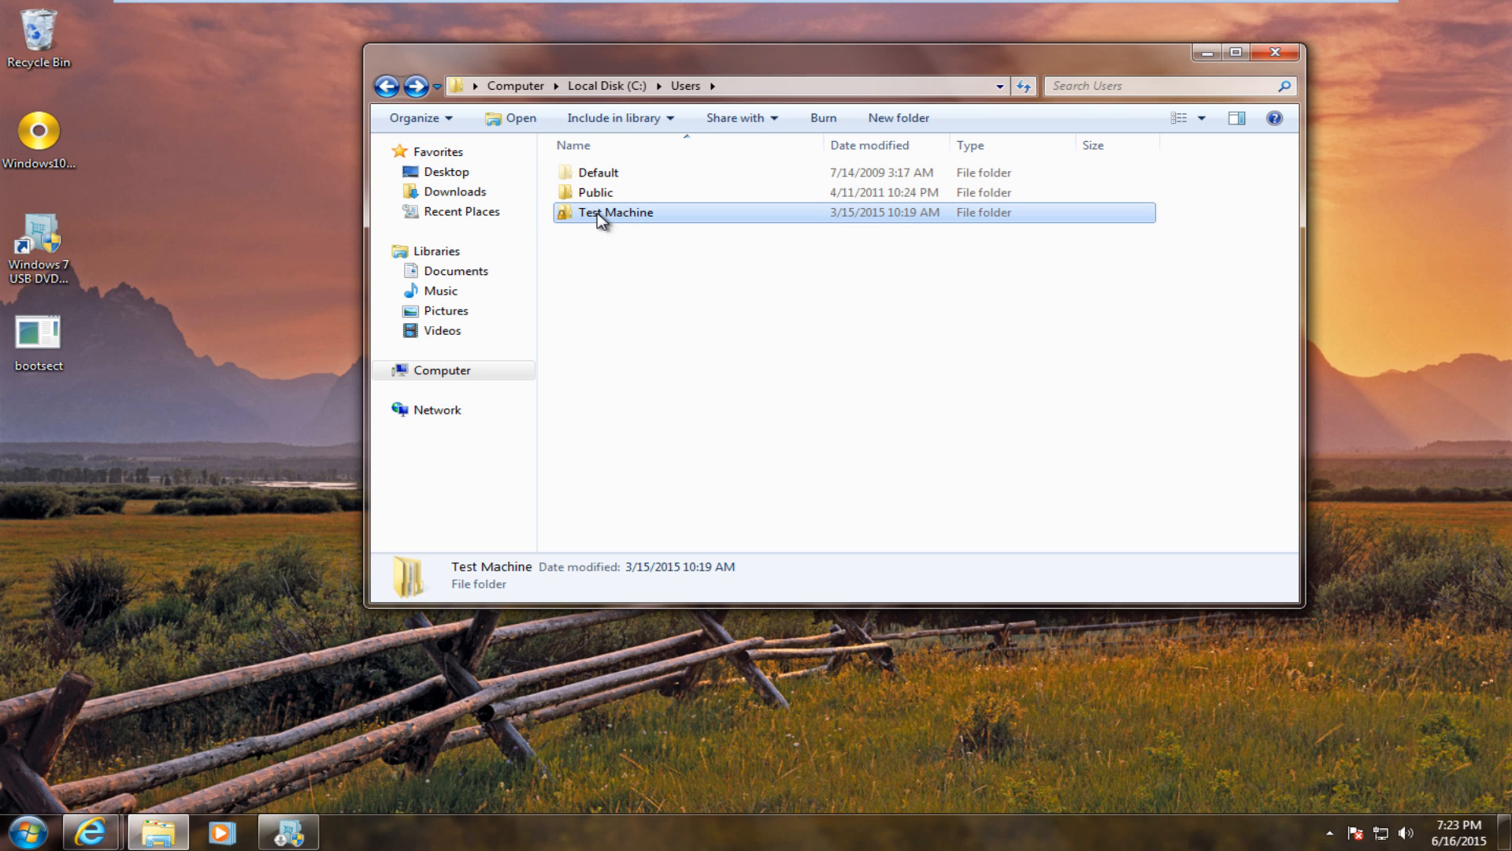
pyautogui.doubleClick(615, 211)
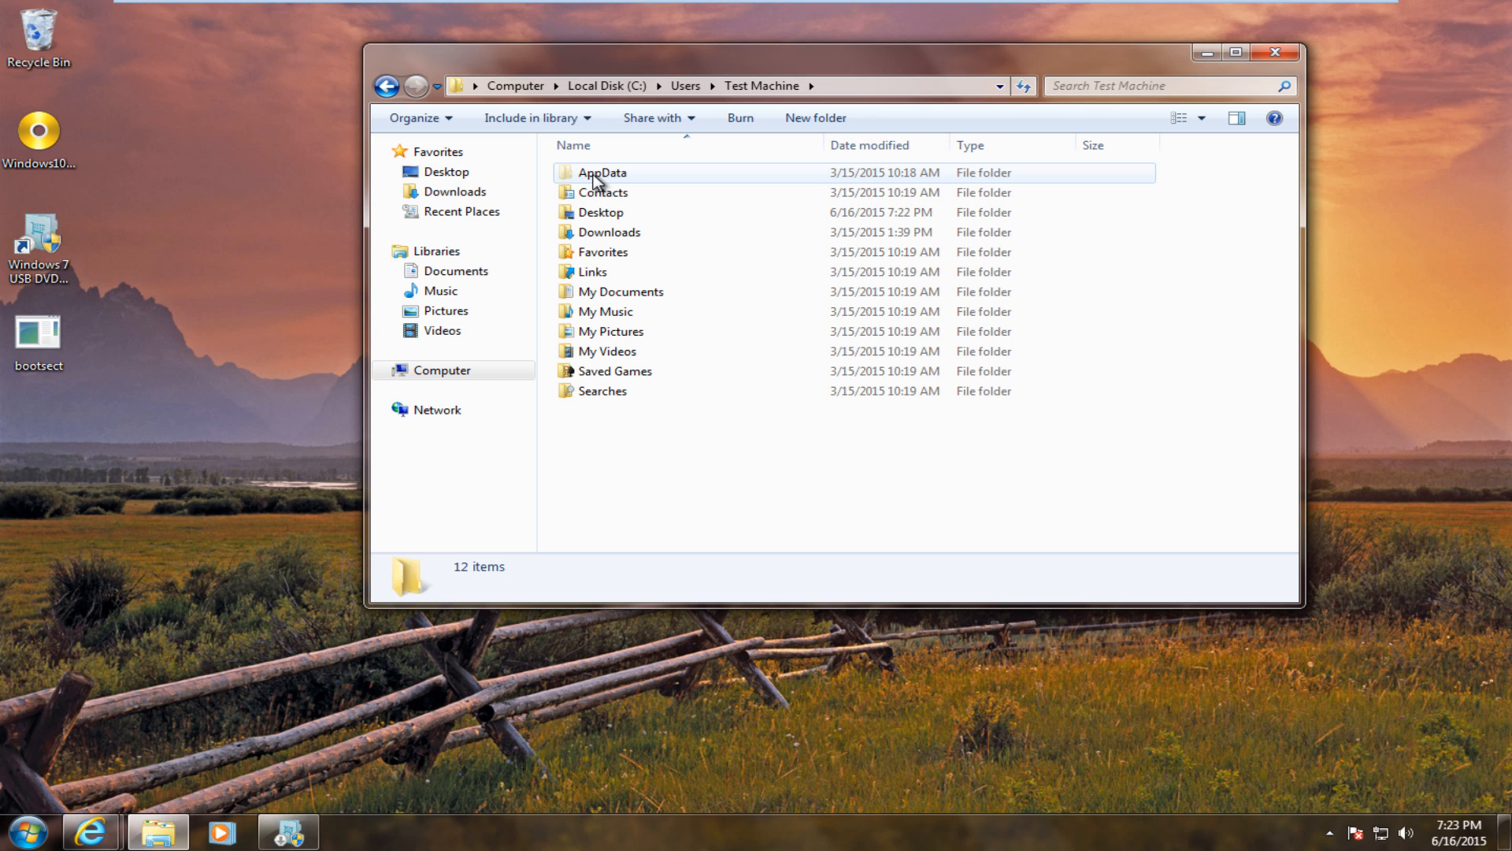
pyautogui.doubleClick(601, 171)
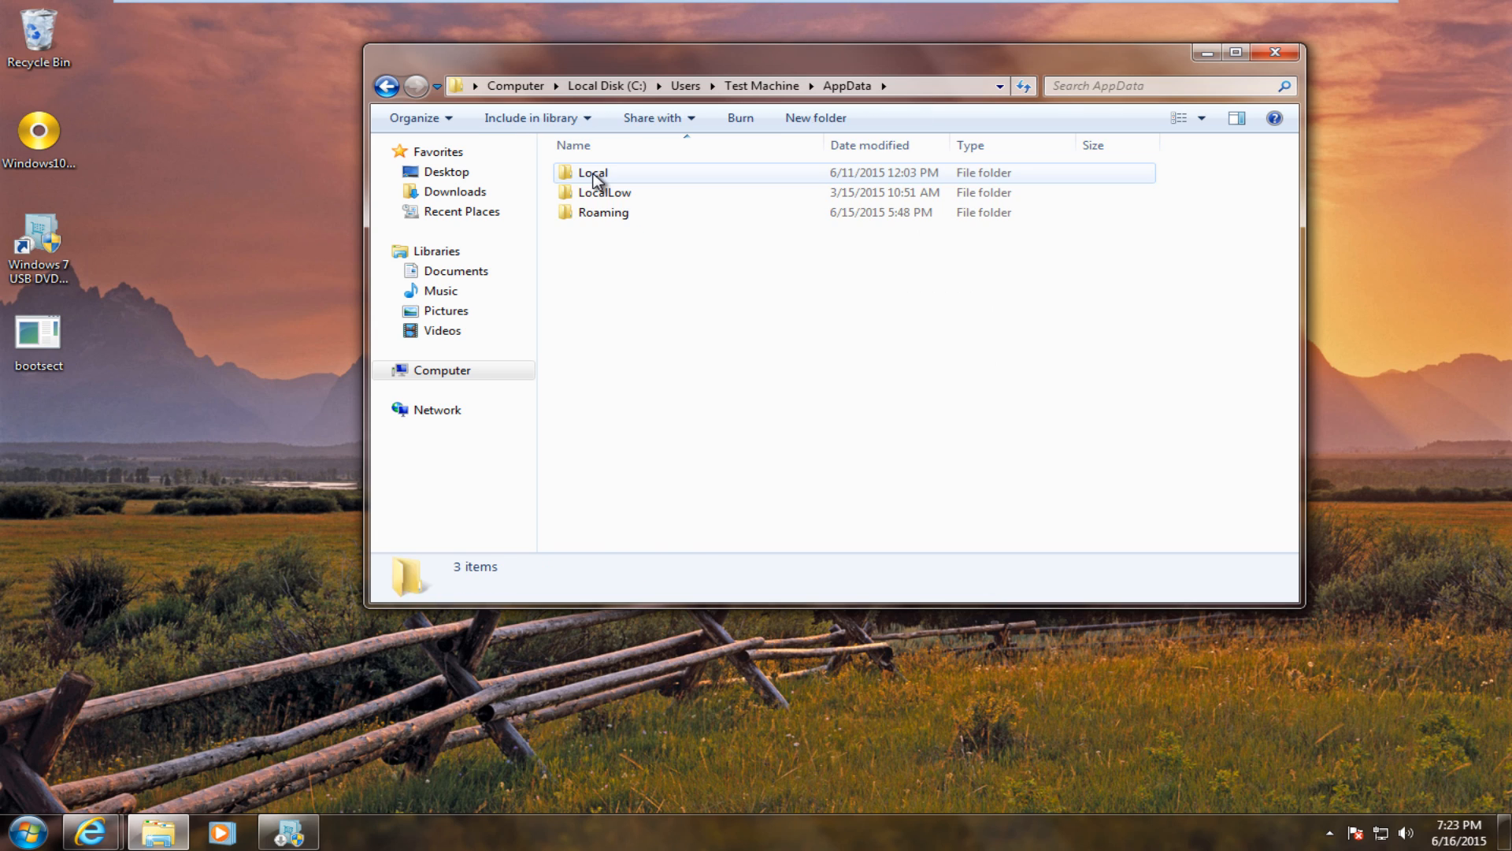
pyautogui.doubleClick(592, 172)
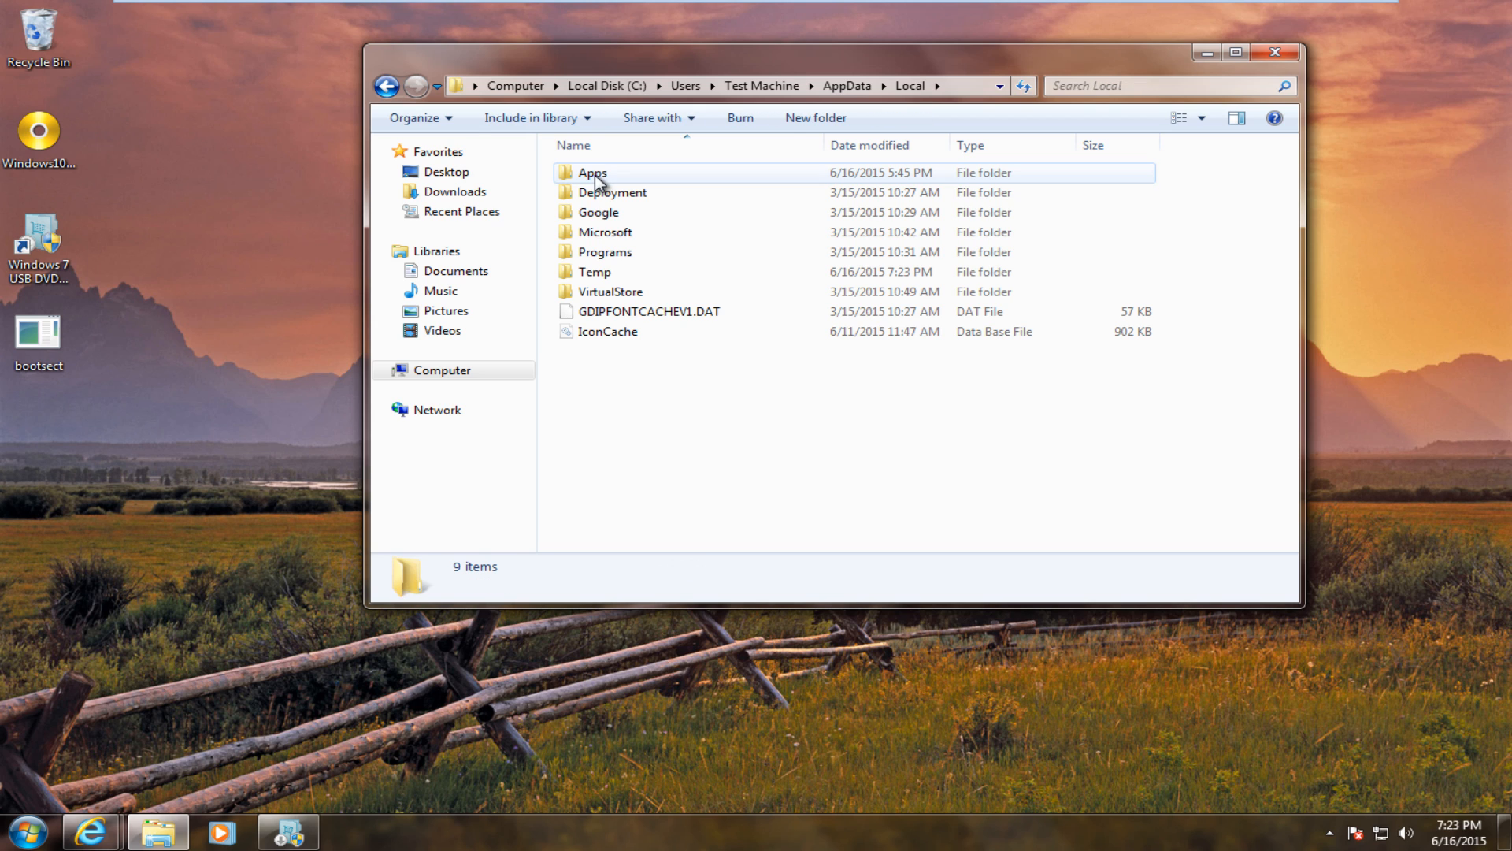
pyautogui.doubleClick(592, 171)
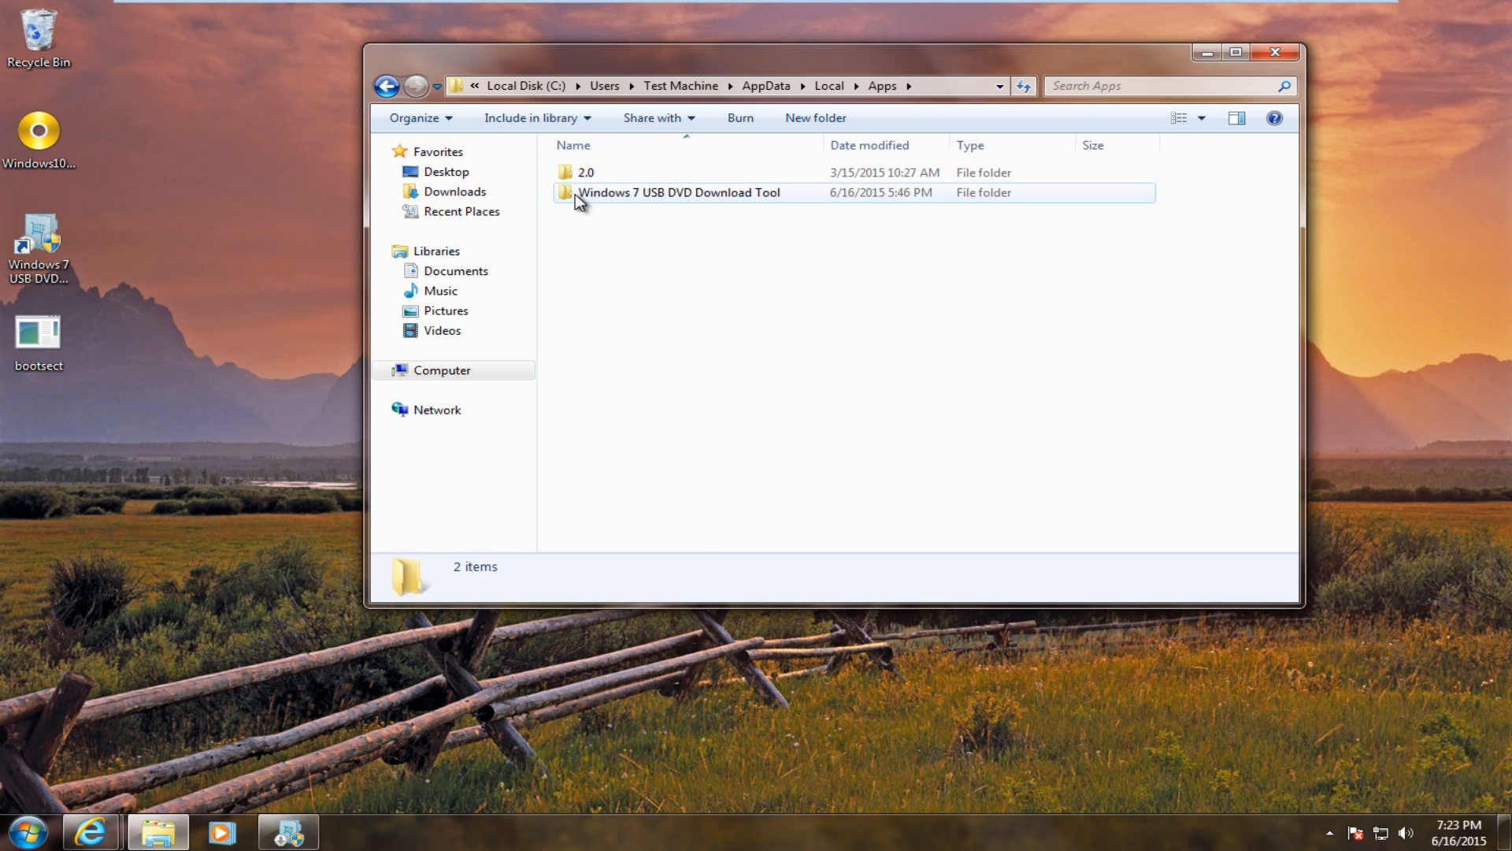
pyautogui.moveTo(697, 211)
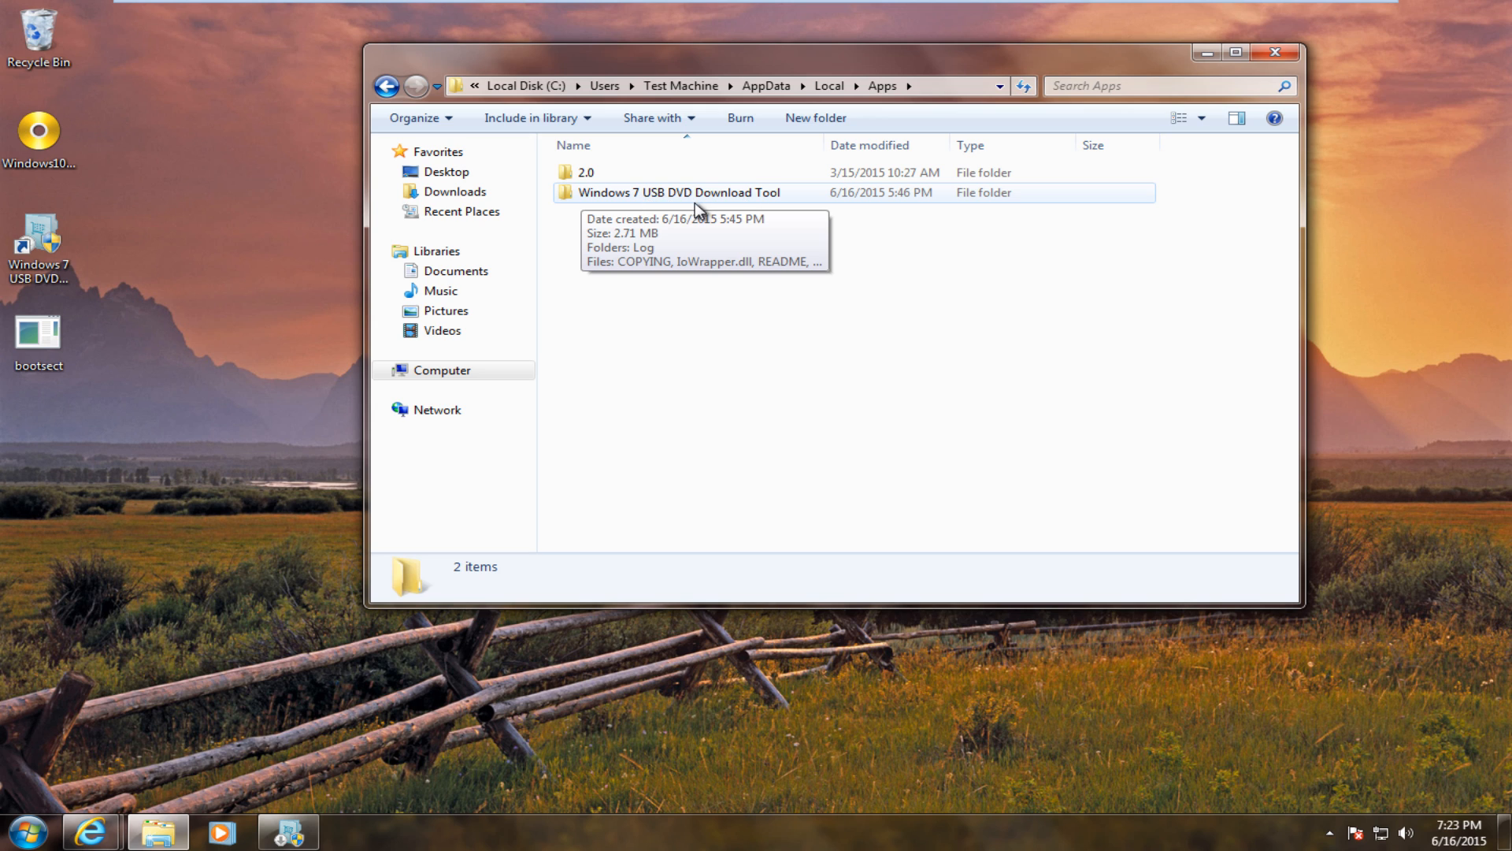
pyautogui.doubleClick(676, 192)
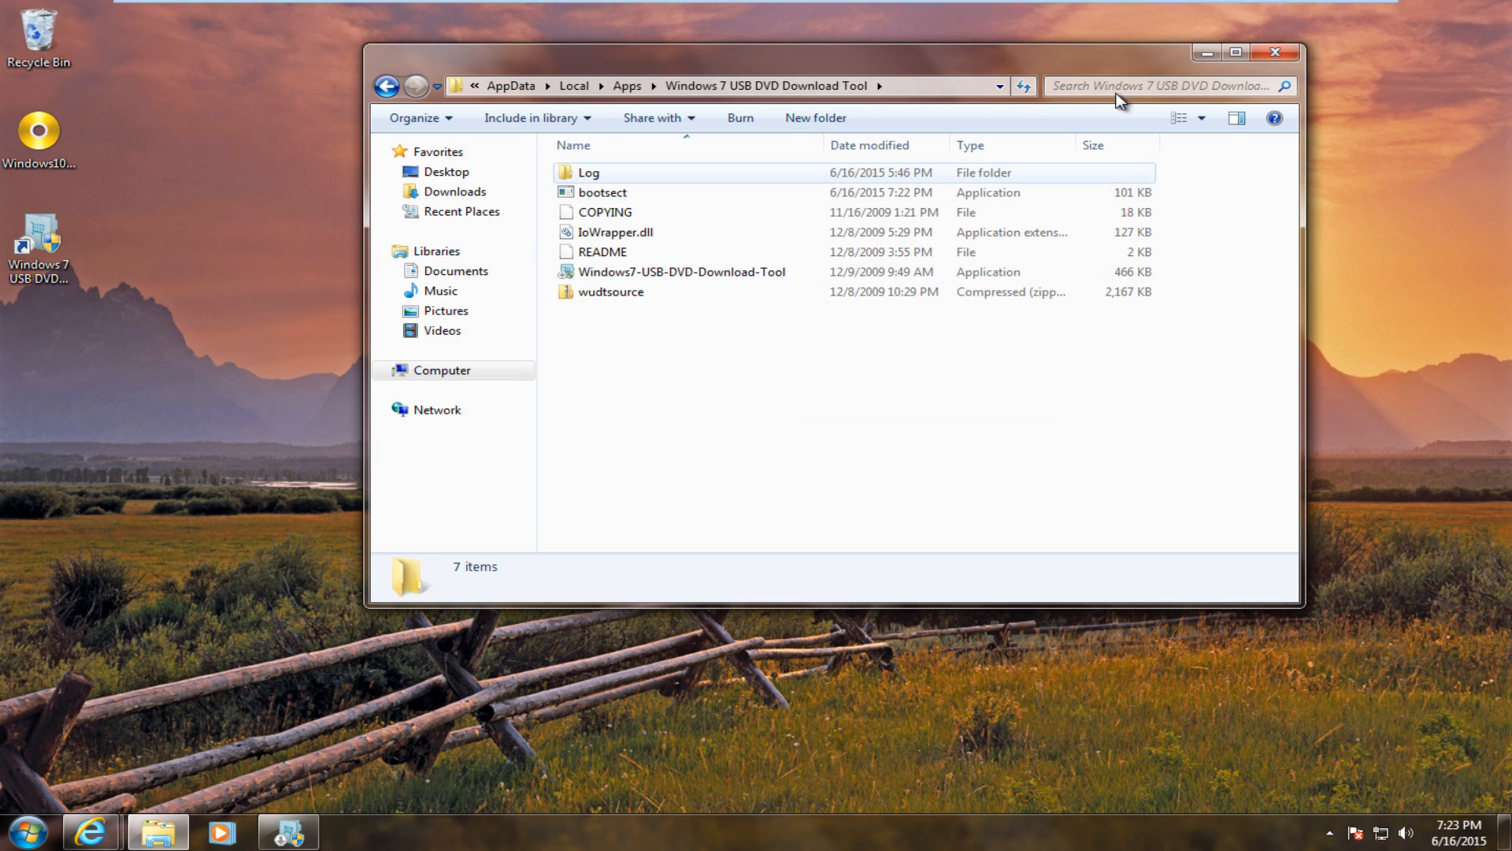
pyautogui.moveTo(1113, 173)
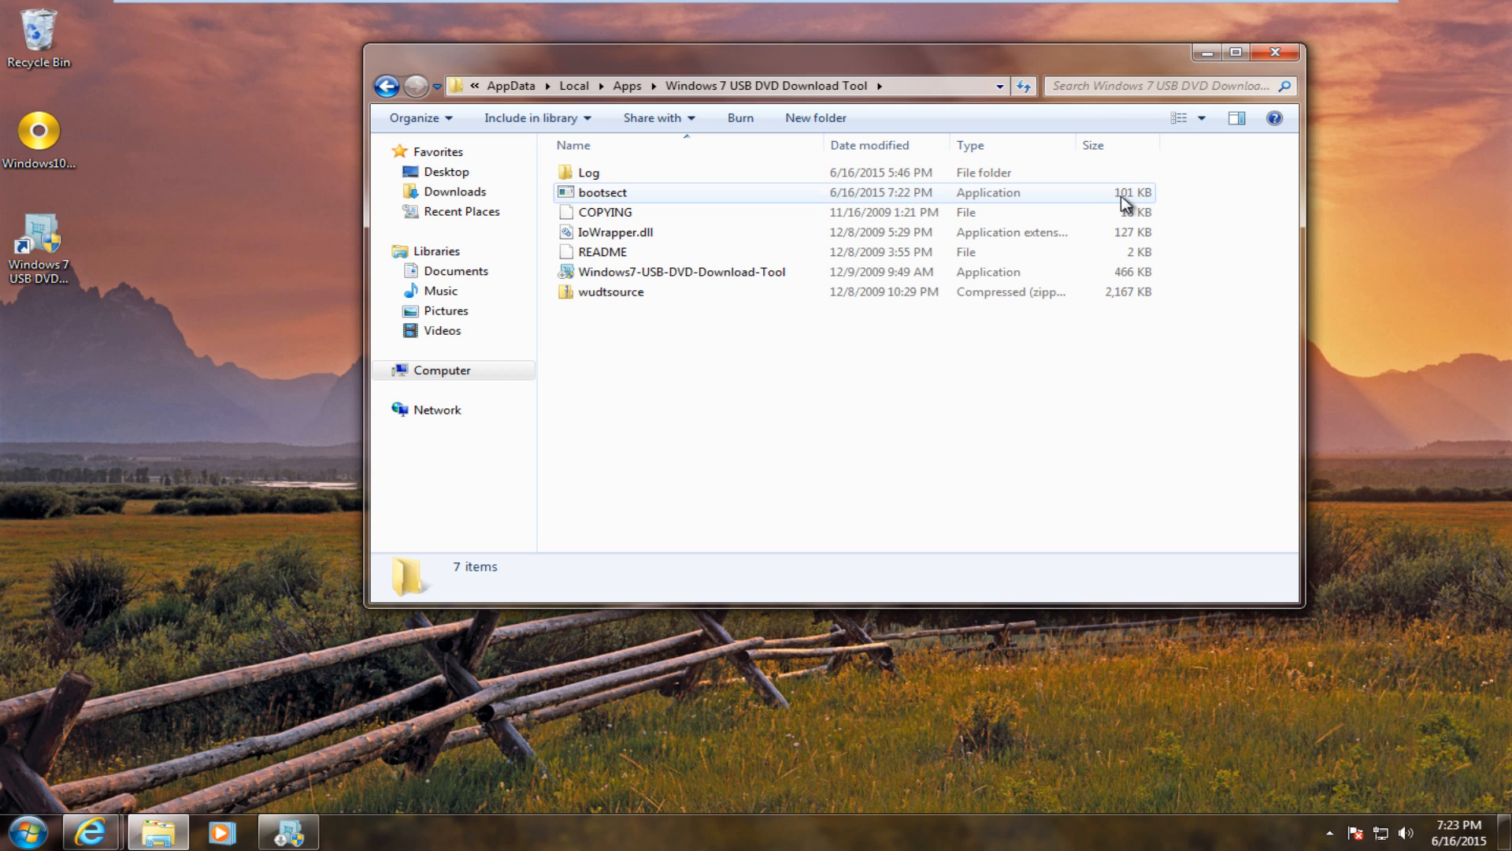
pyautogui.moveTo(1164, 192)
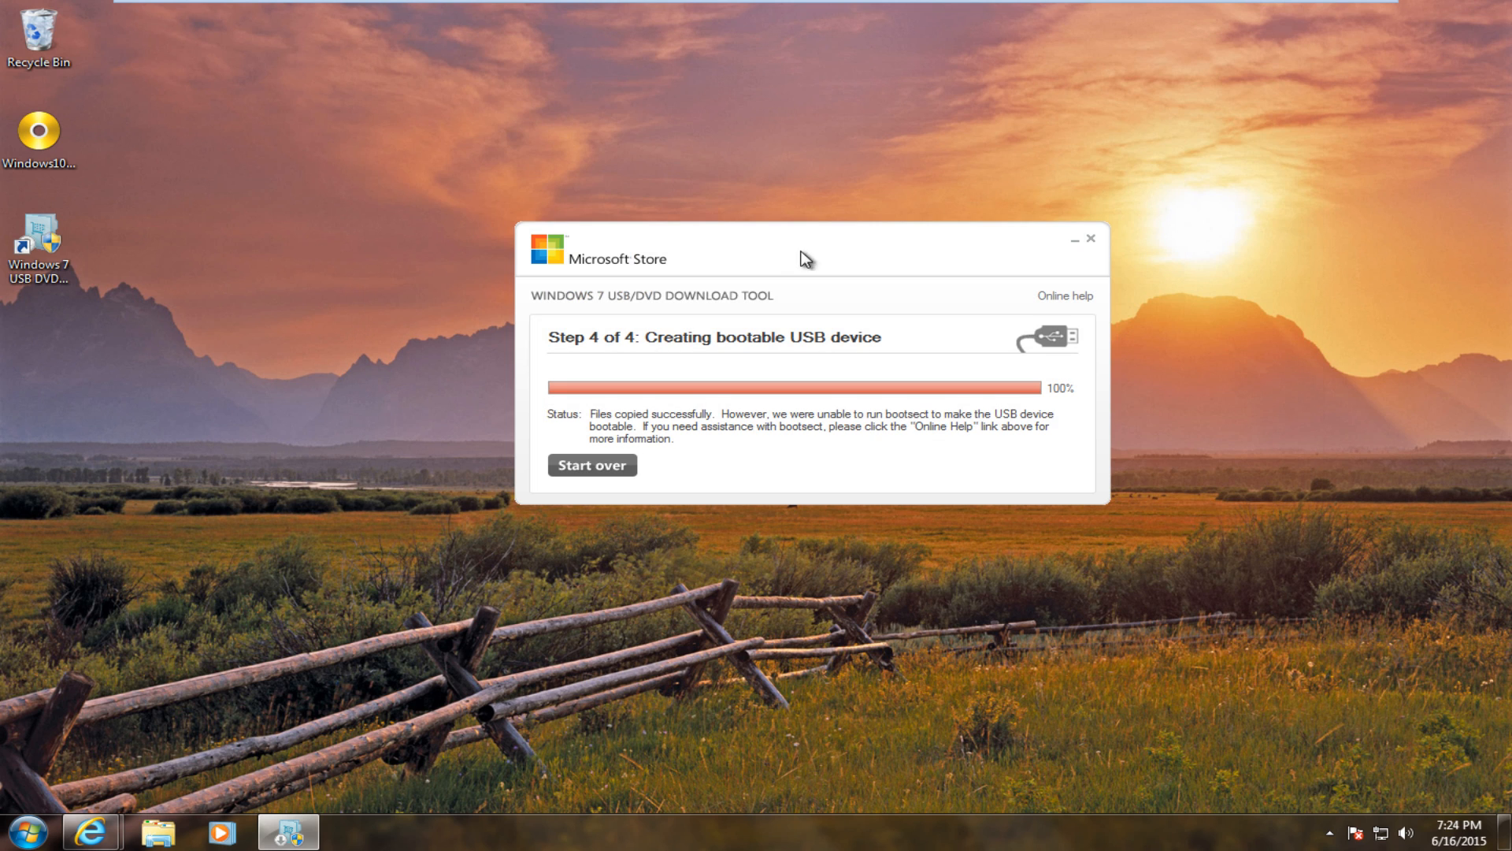
# Start over with the same Windows 10 ISO, target USB drive F:, and begin copying.
pyautogui.click(591, 465)
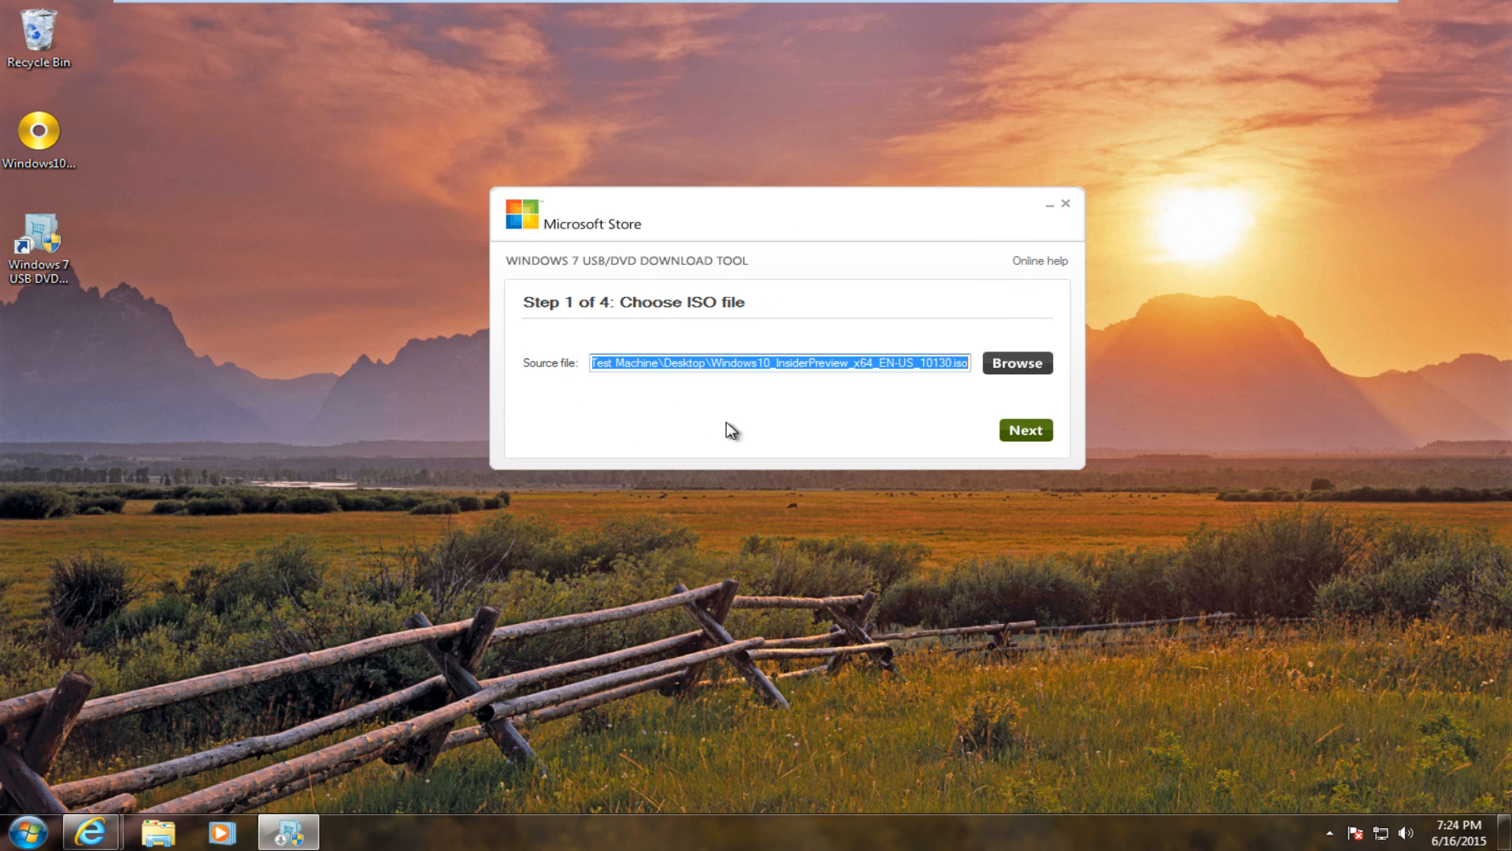
pyautogui.moveTo(1024, 430)
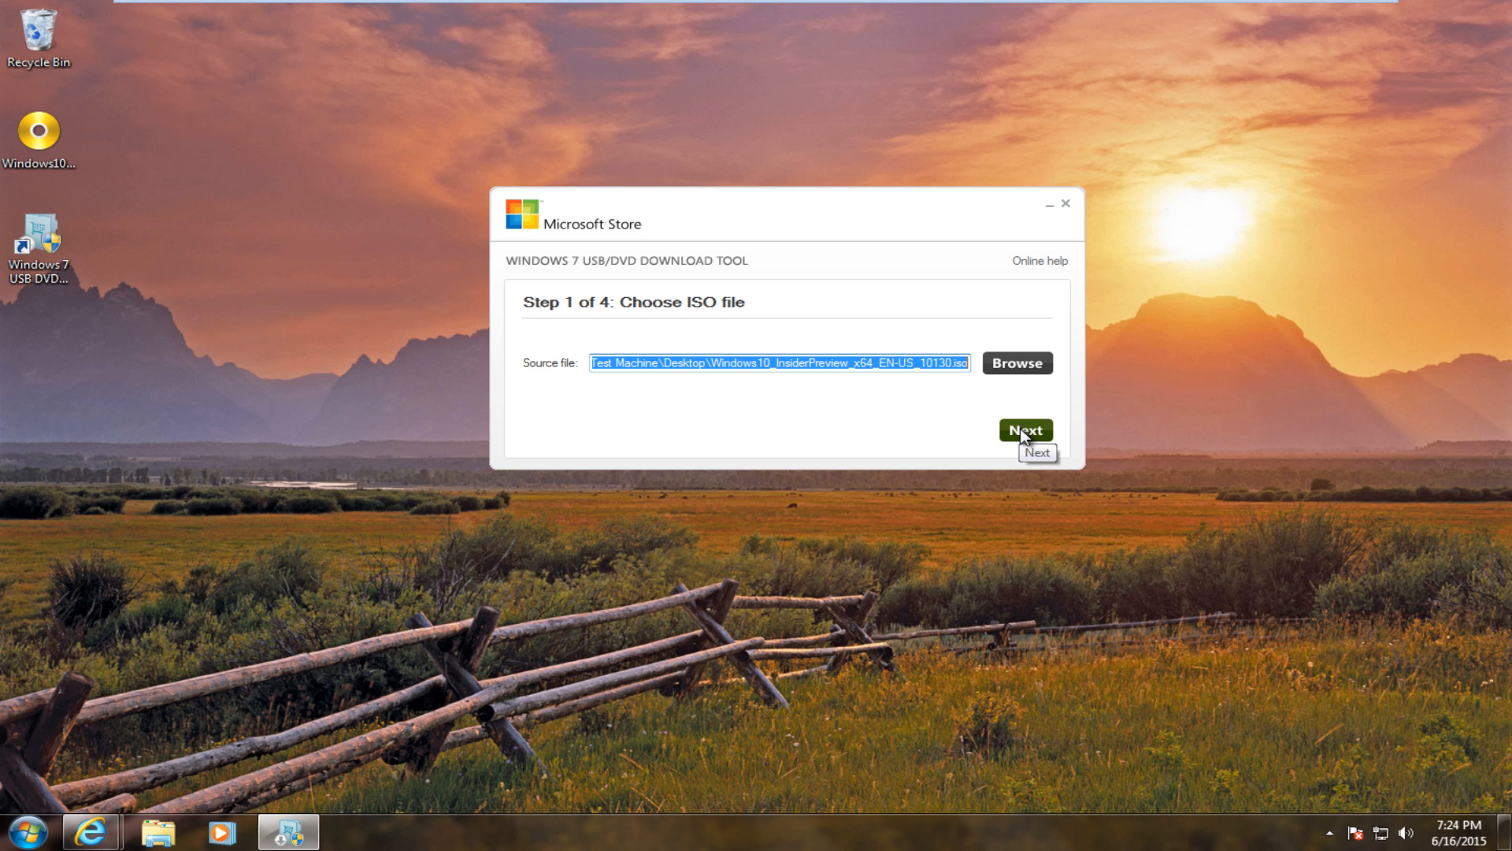
pyautogui.click(1024, 430)
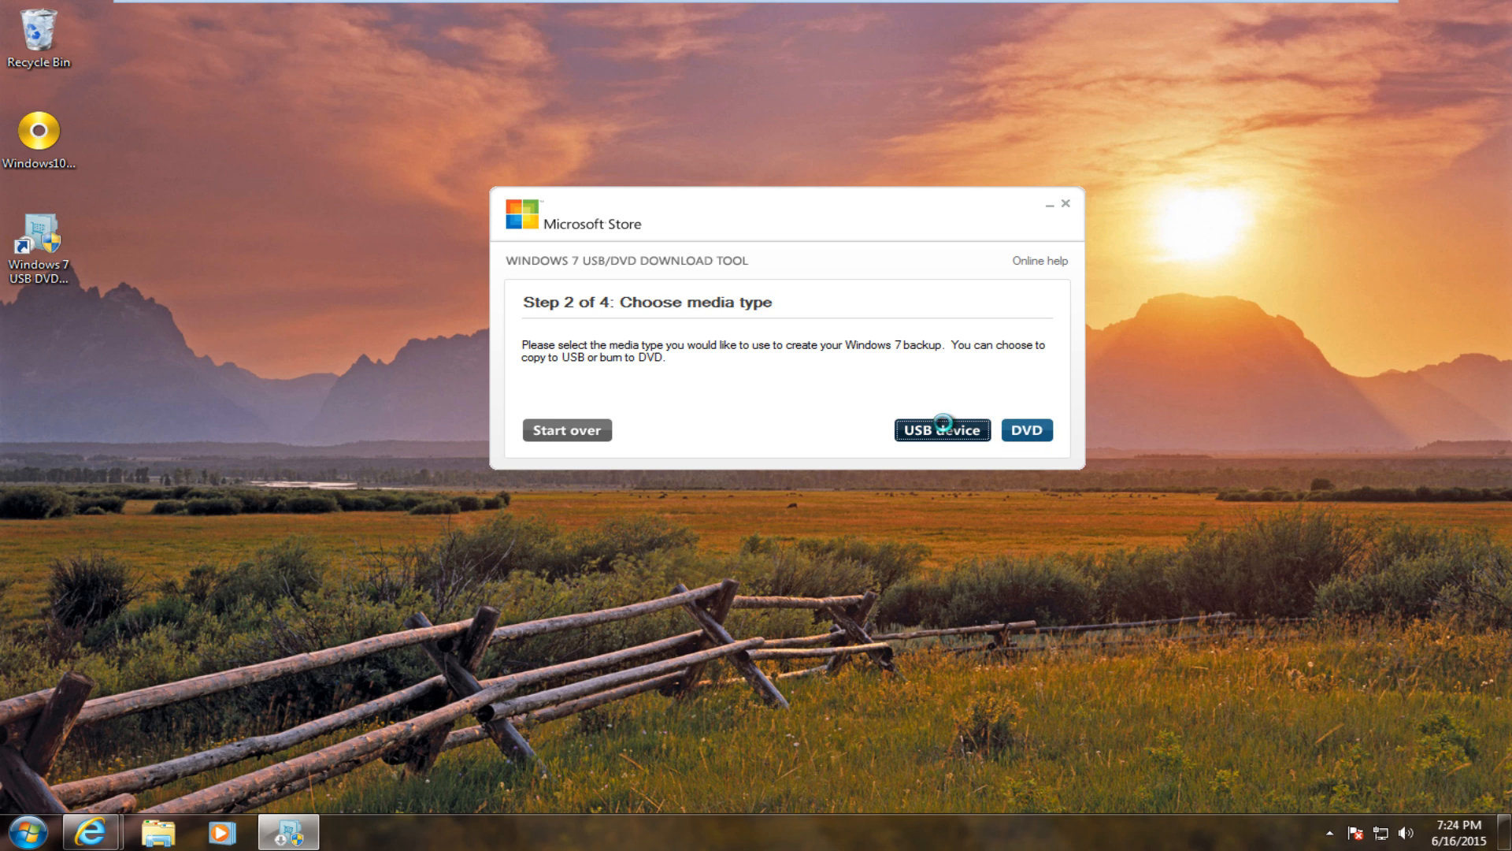
pyautogui.click(941, 430)
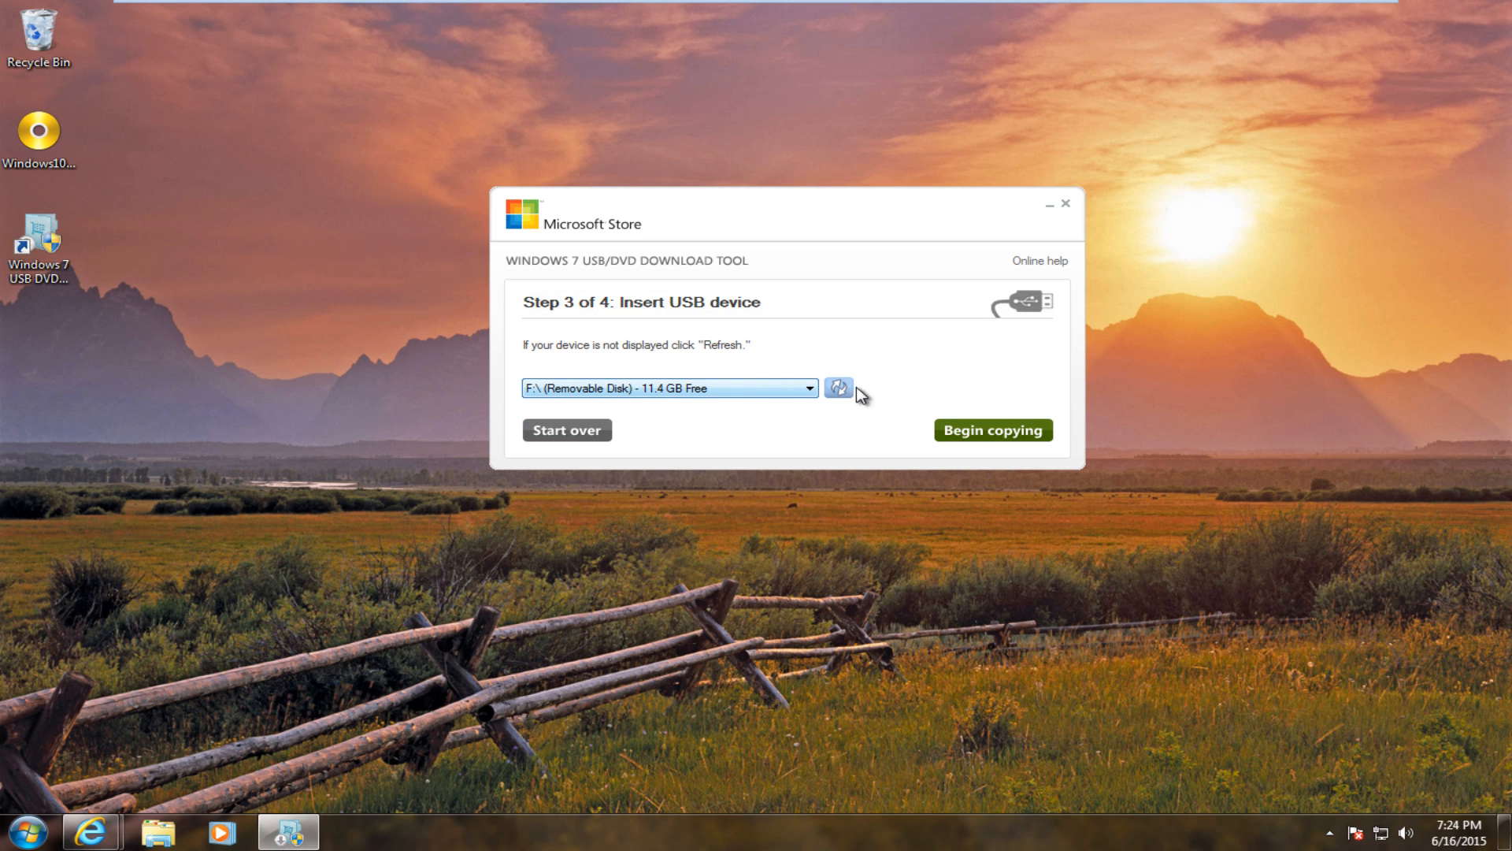
pyautogui.click(992, 430)
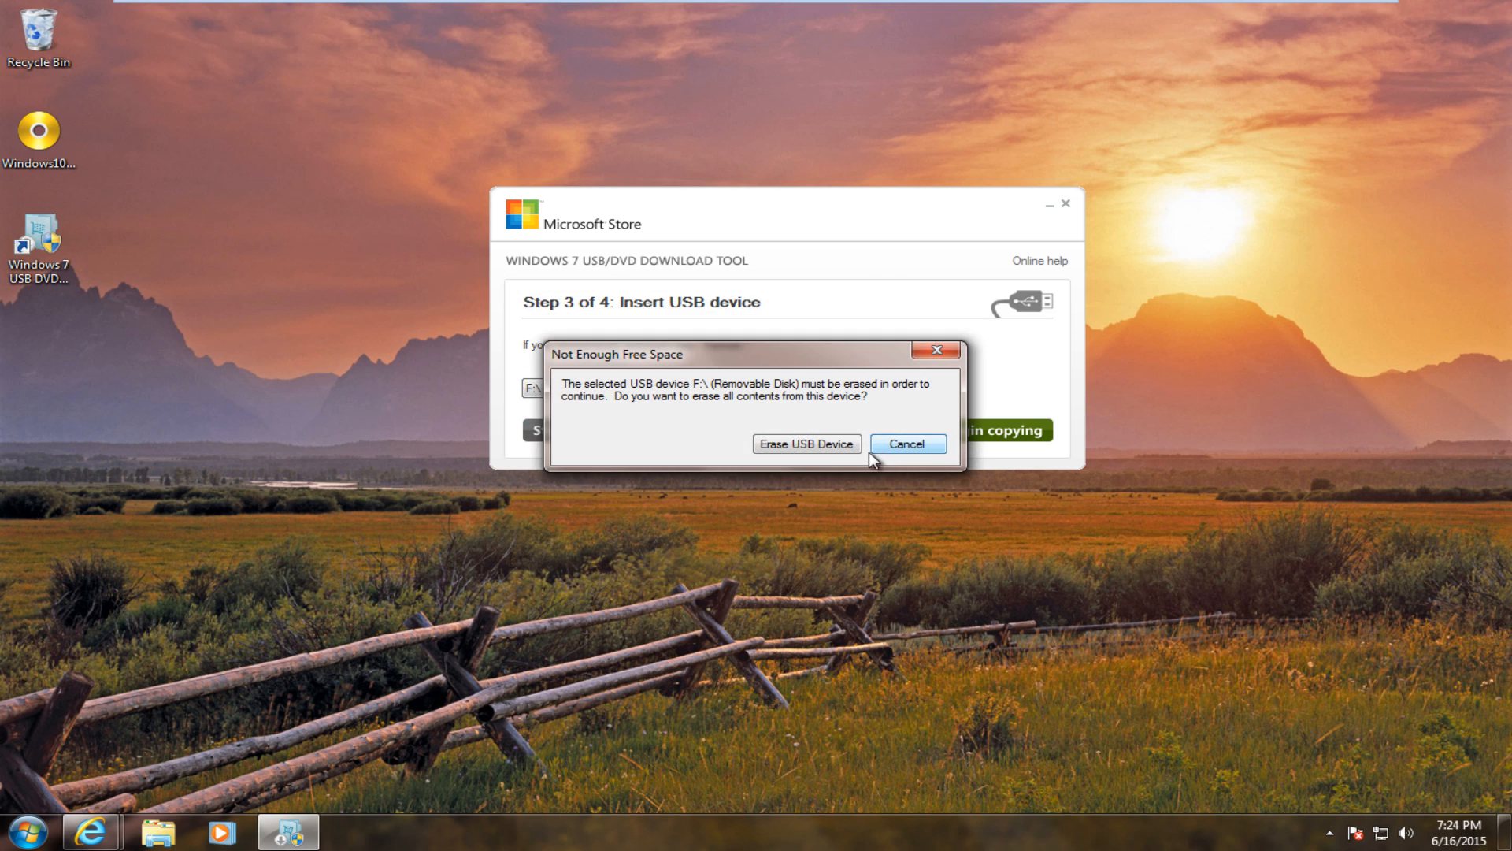
# Confirm erasing the F: USB drive so the bootable Windows 10 USB finishes creating.
pyautogui.click(805, 443)
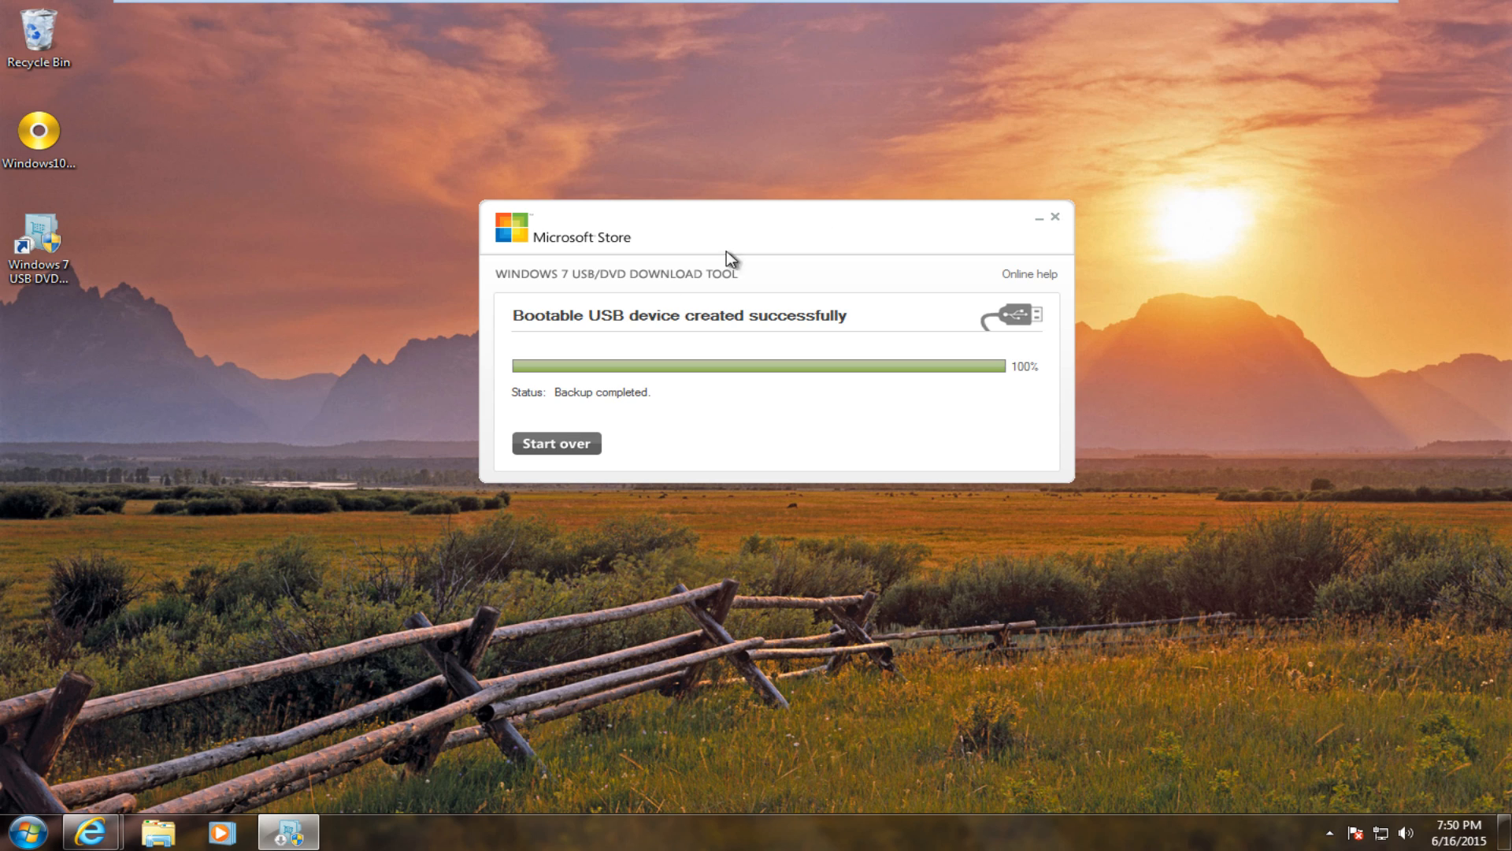
pyautogui.moveTo(550, 334)
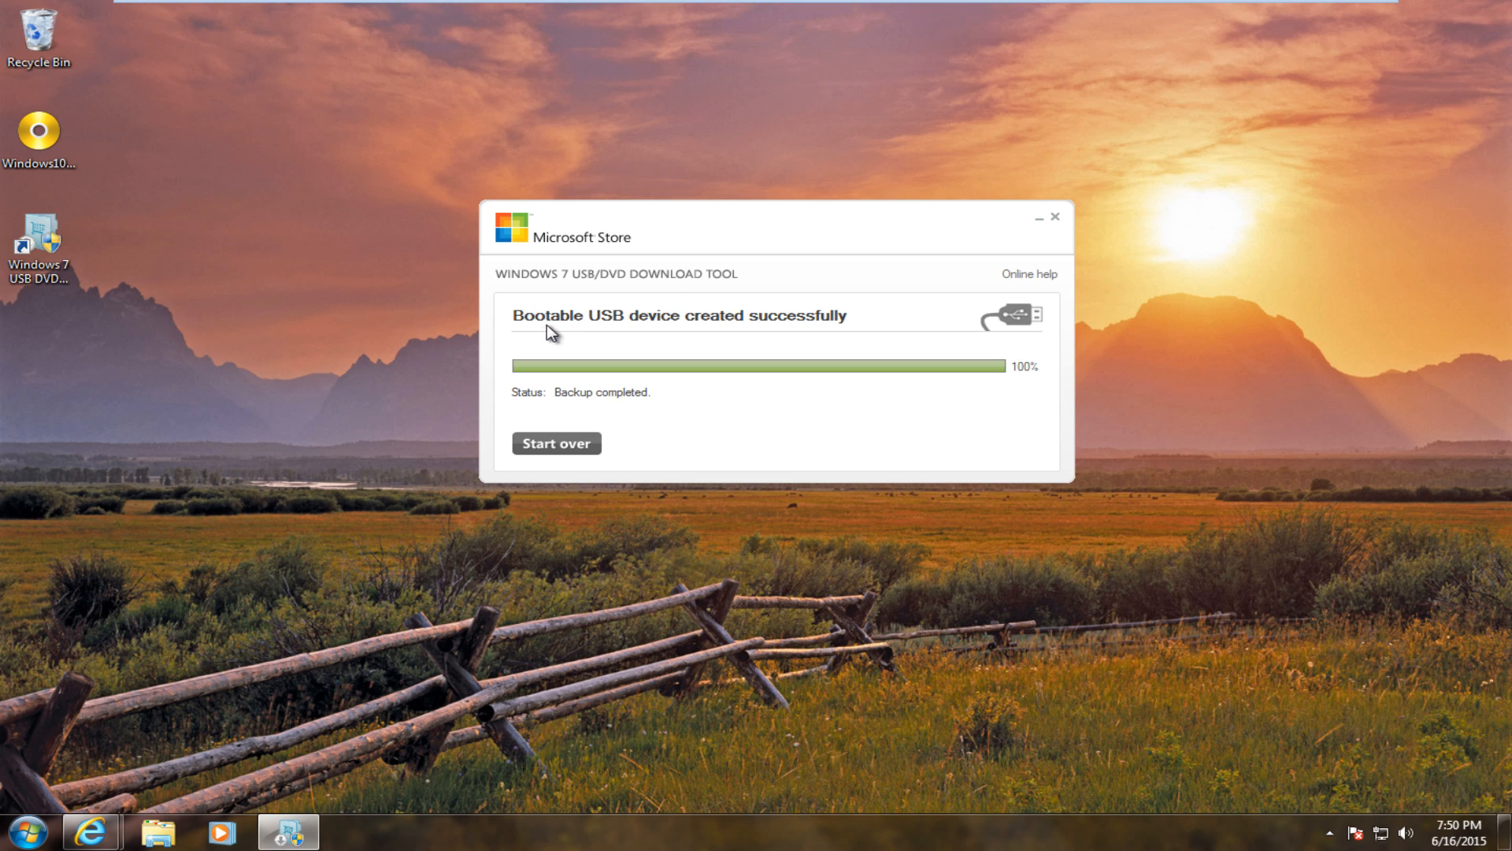
pyautogui.moveTo(734, 345)
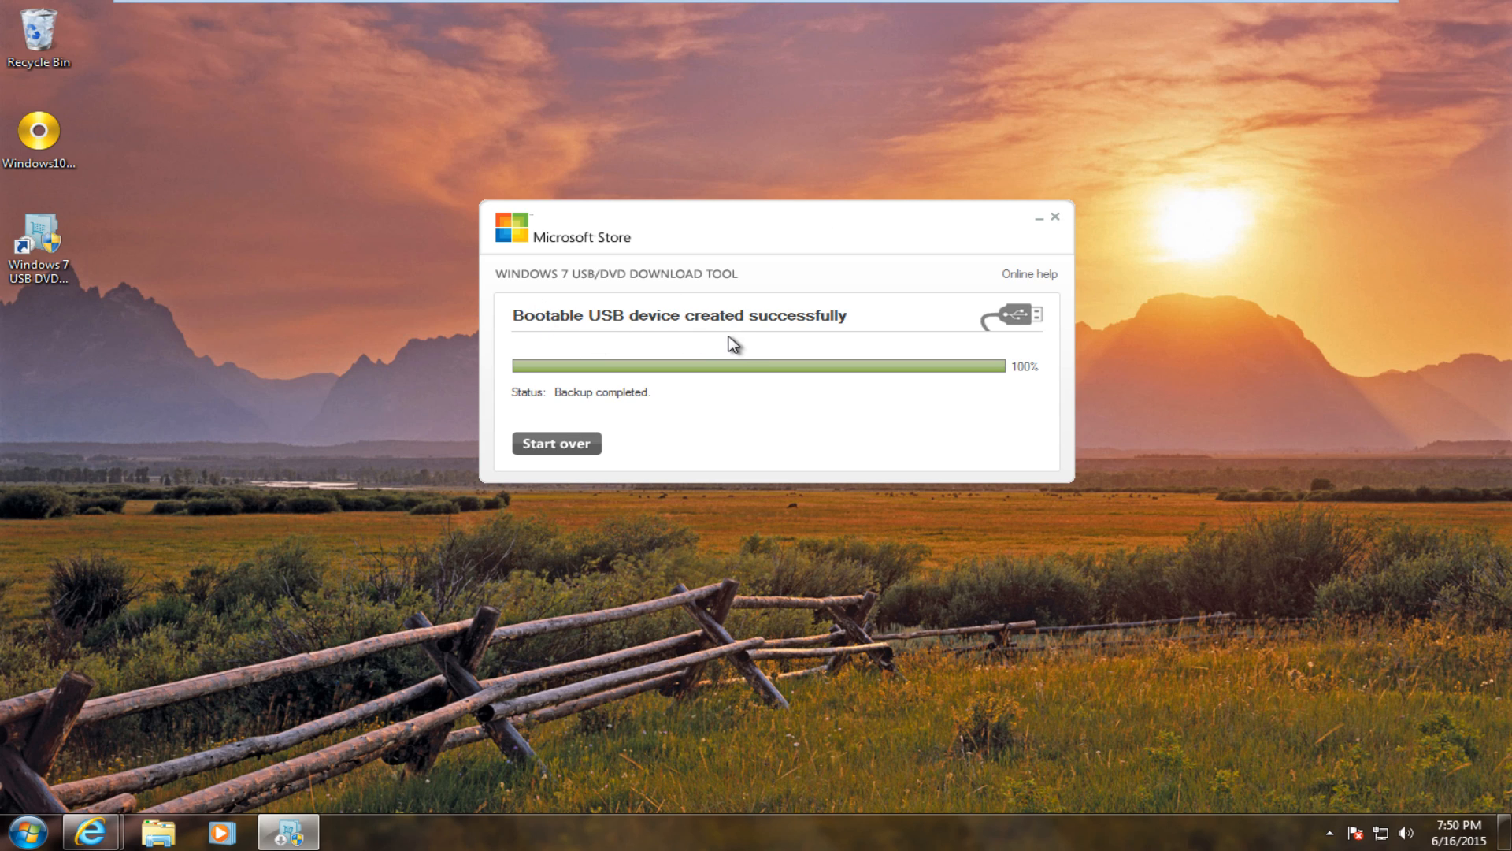
pyautogui.moveTo(712, 420)
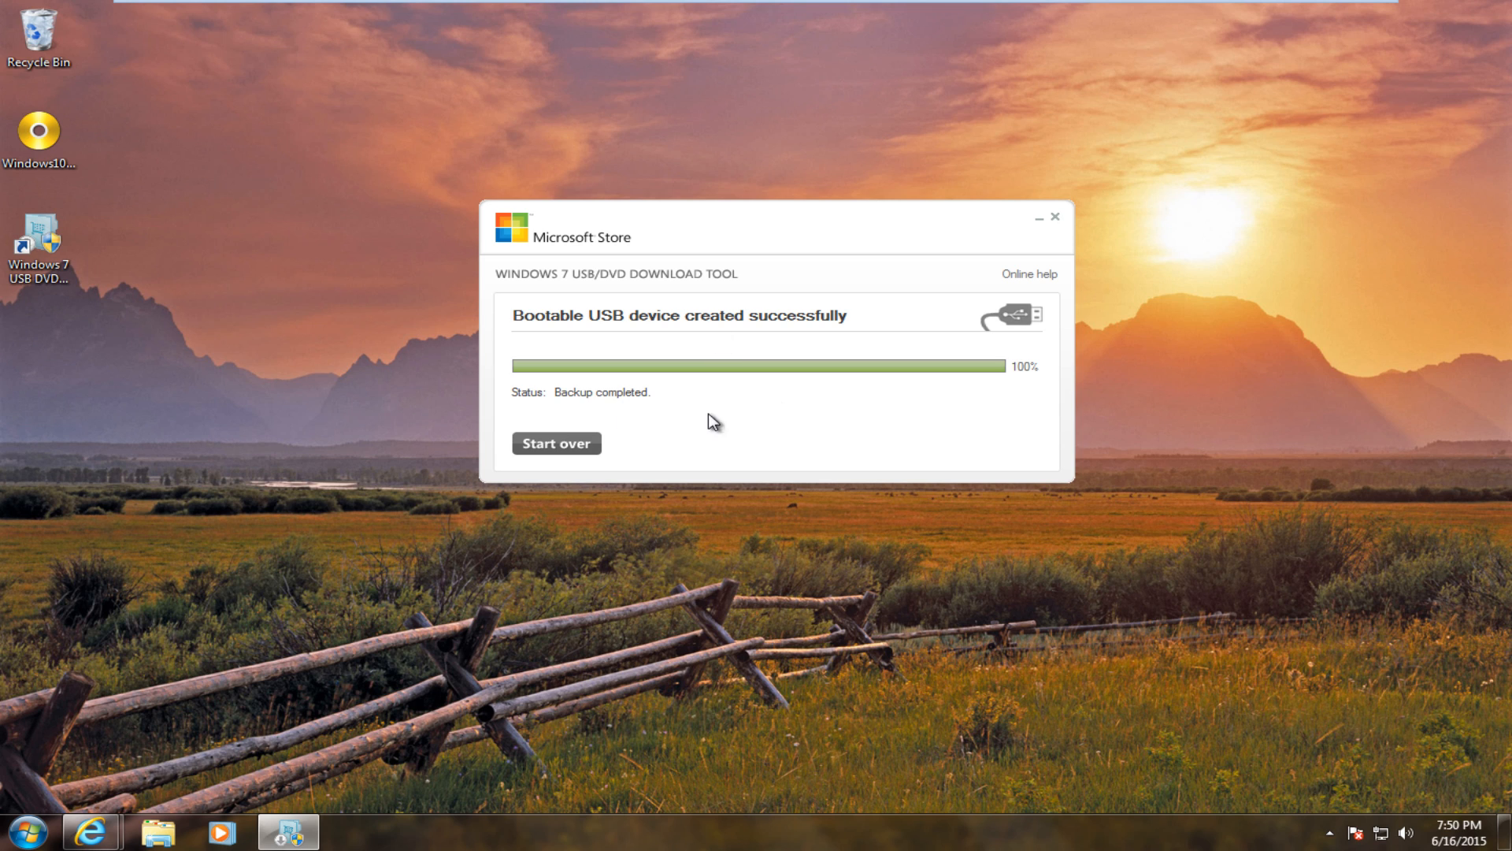
pyautogui.moveTo(772, 471)
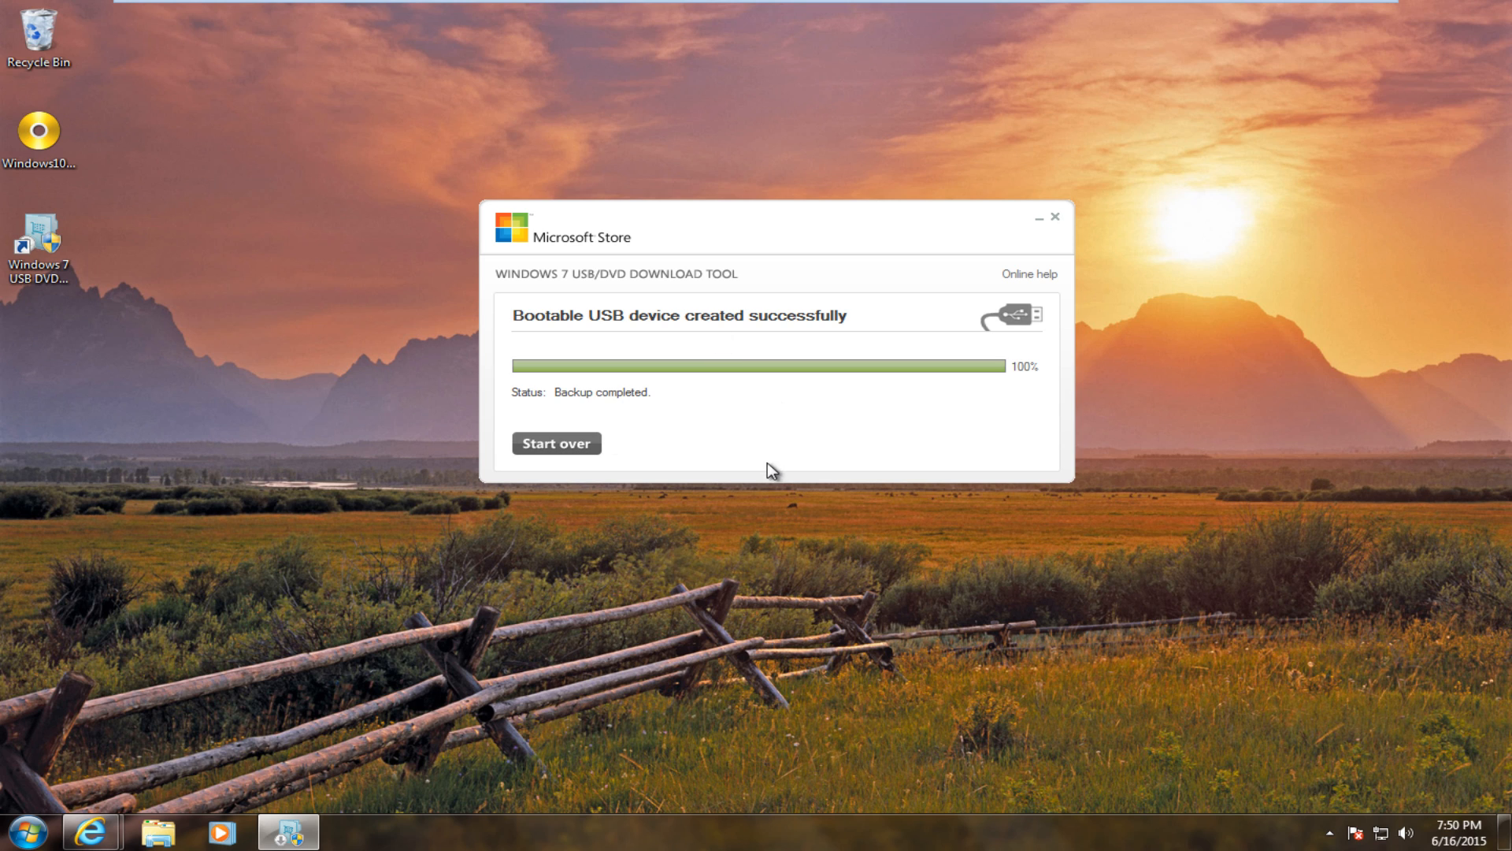
pyautogui.moveTo(669, 297)
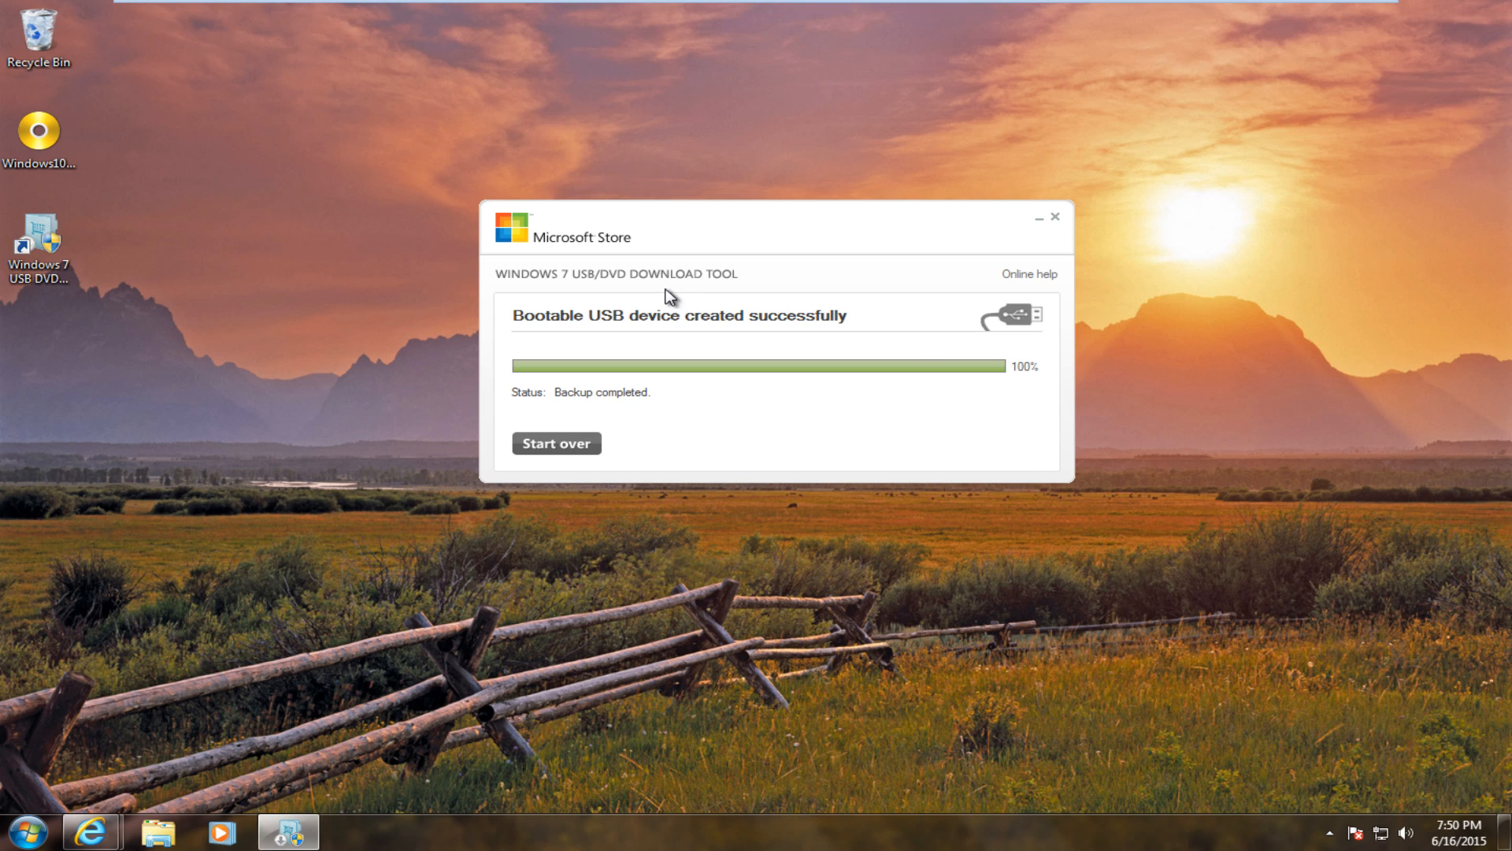